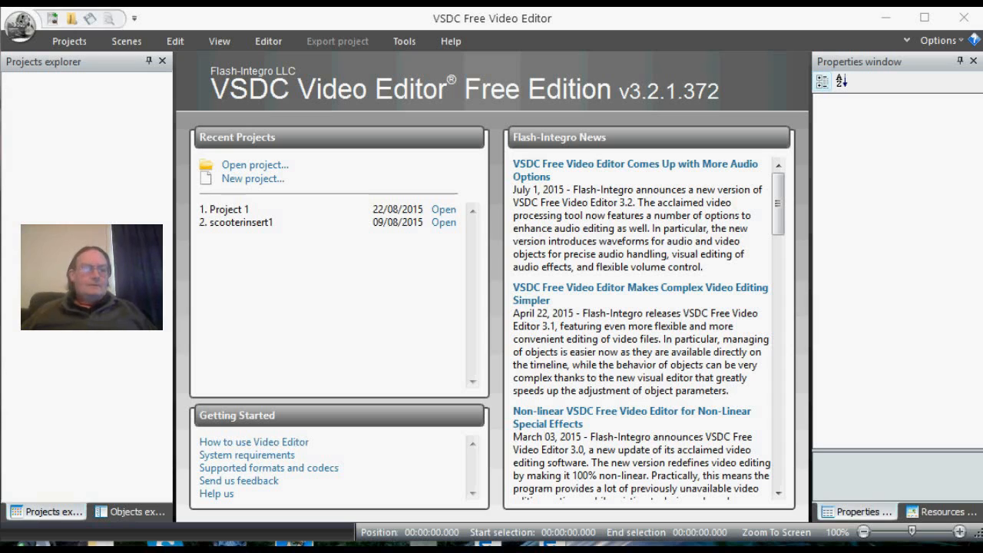
mouse_move(311, 355)
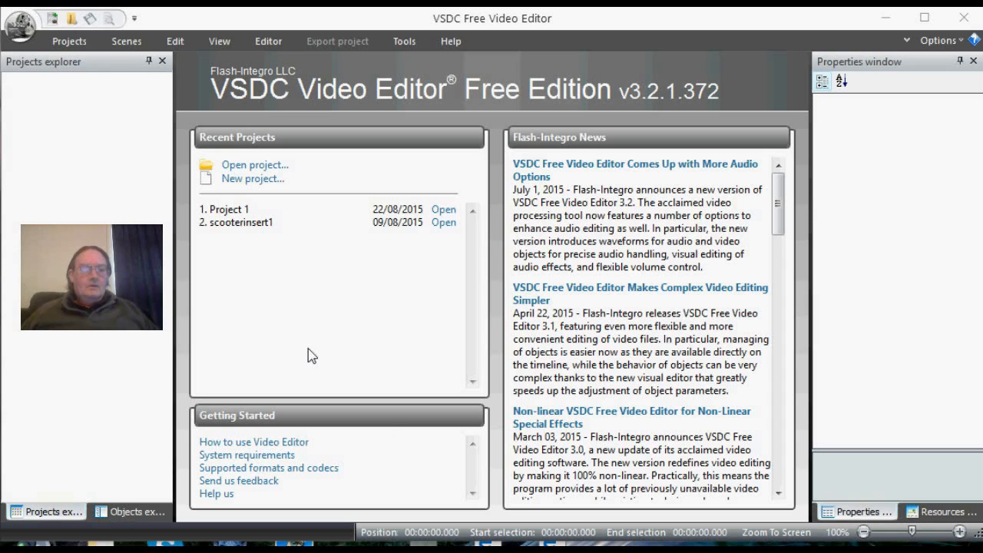
mouse_move(335, 355)
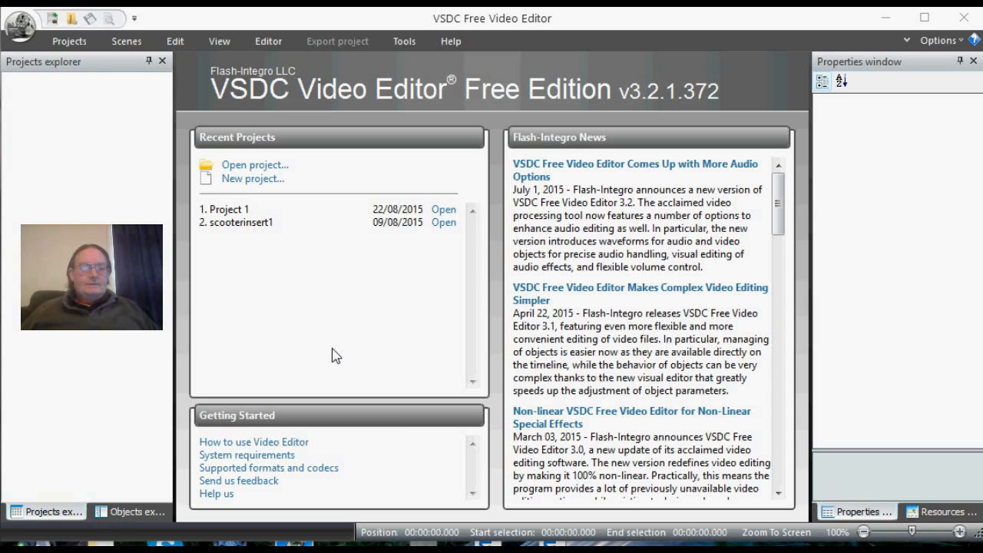
mouse_move(323, 288)
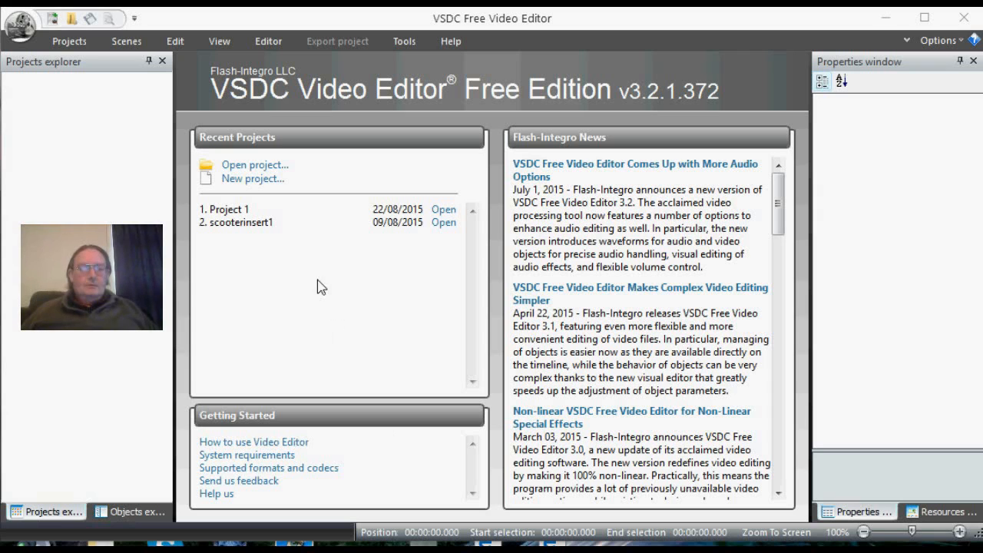
mouse_move(256, 190)
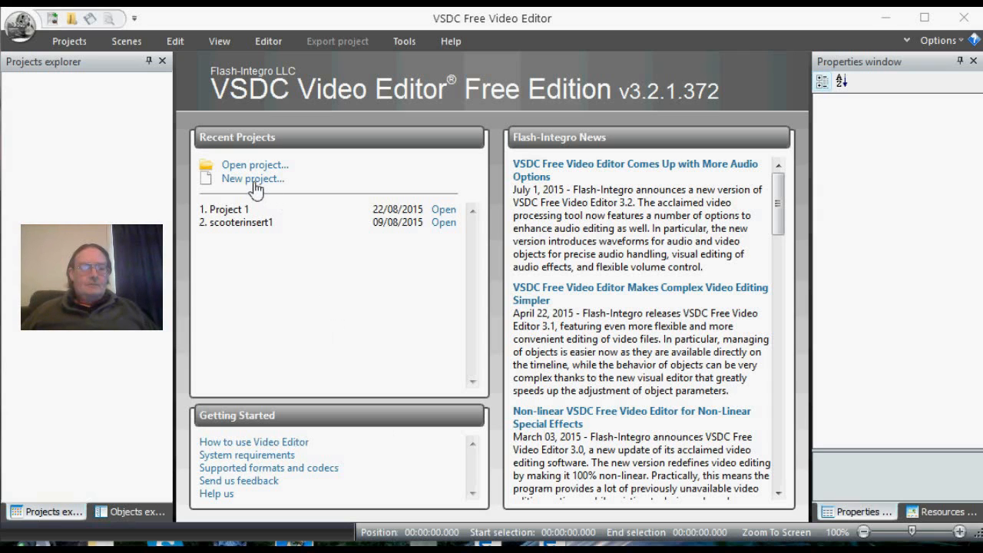
Create a new HD 1280x720 30 fps project titled 'screen title scroll'
click(252, 179)
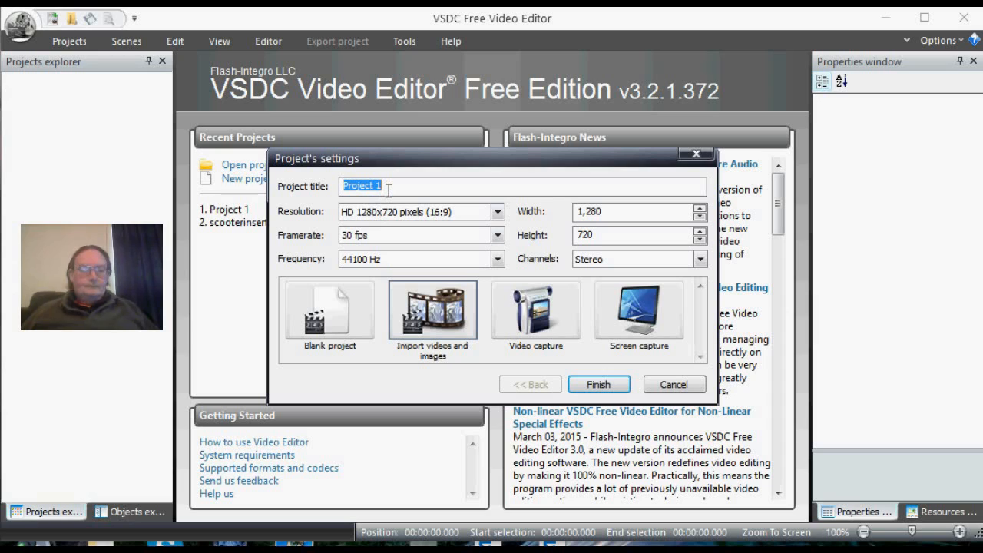
text(screen title)
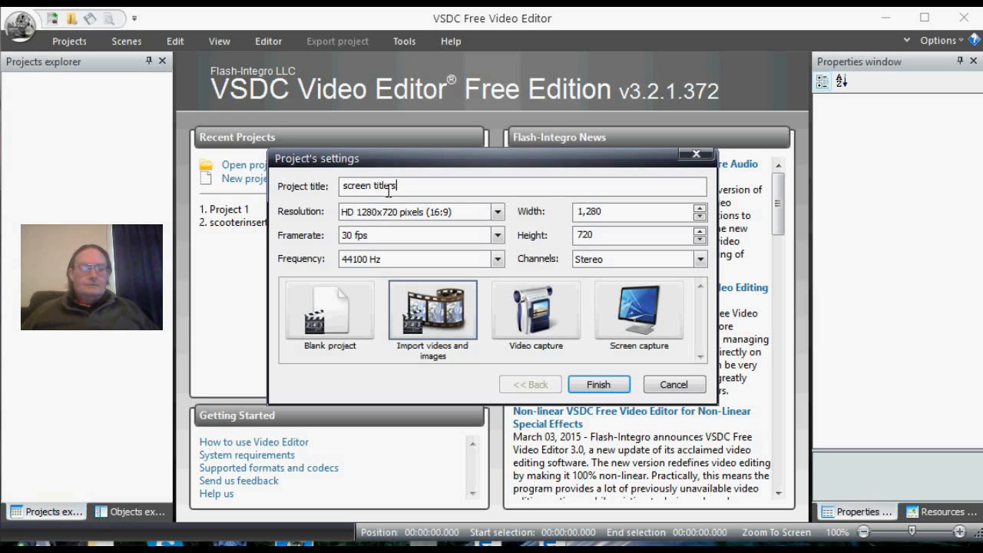
text(scroll)
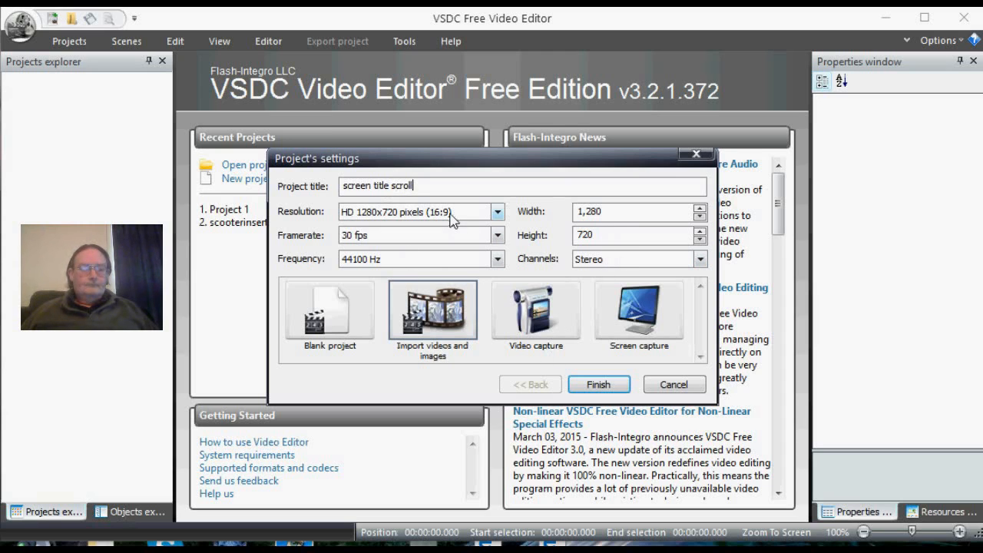
click(599, 385)
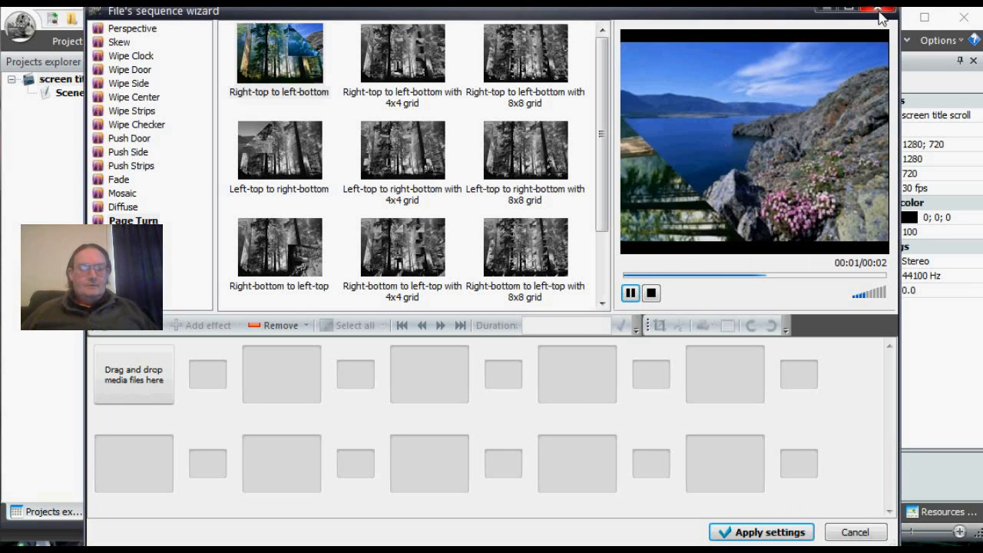
Dismiss the file sequence wizard, leaving the empty Scene 0 editor
click(854, 531)
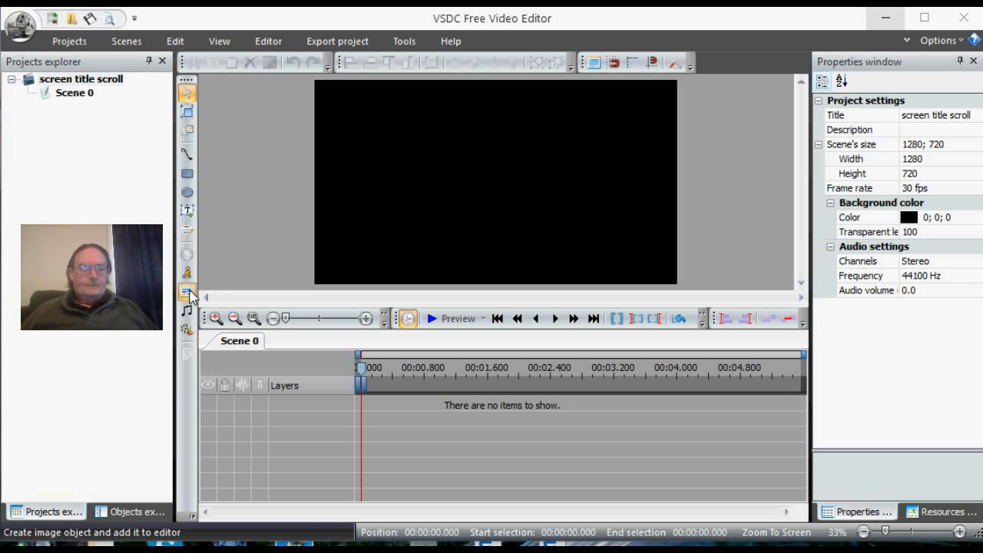
Insert 'white left front.jpg' as a 10-second image object on Scene 0
click(188, 292)
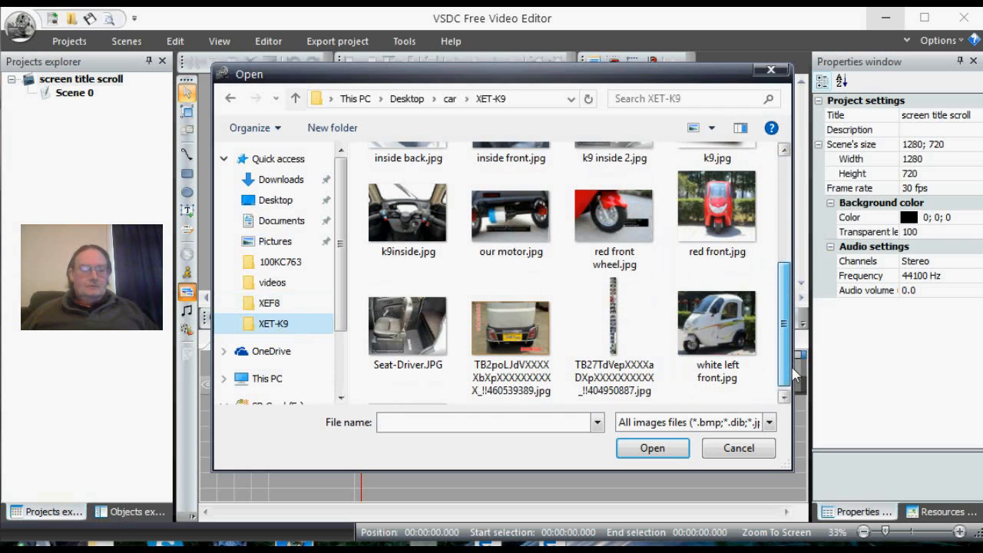
click(716, 323)
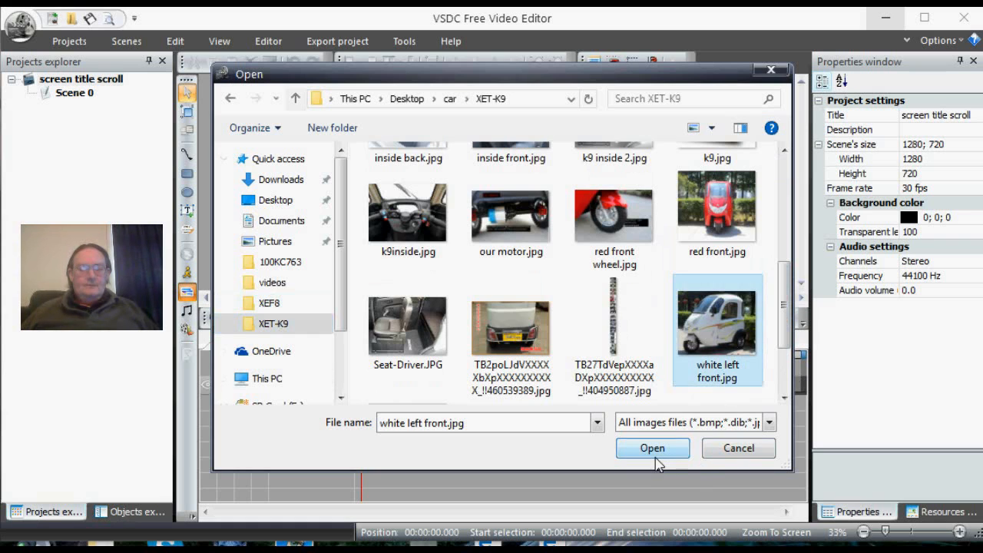
click(652, 448)
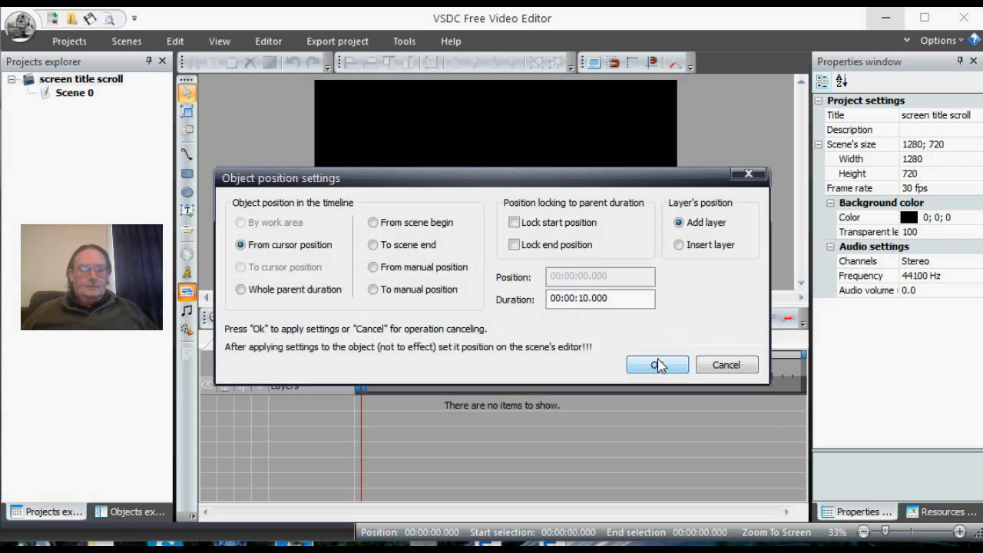
click(657, 364)
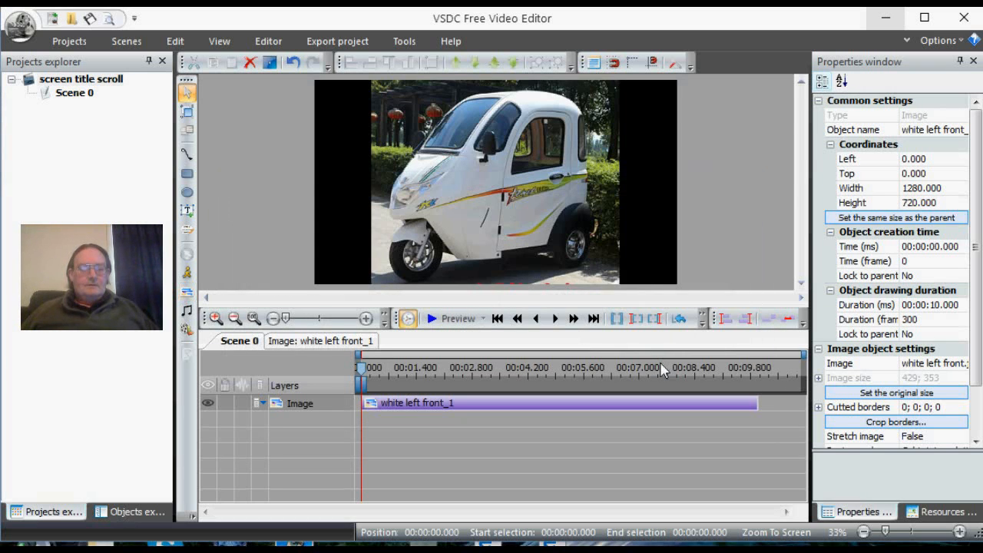
mouse_move(397, 391)
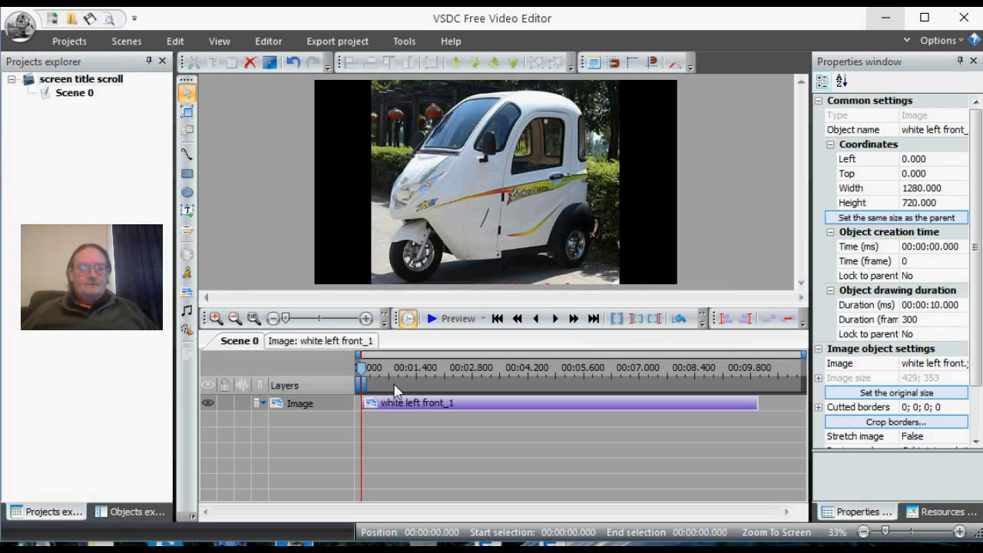
mouse_move(507, 444)
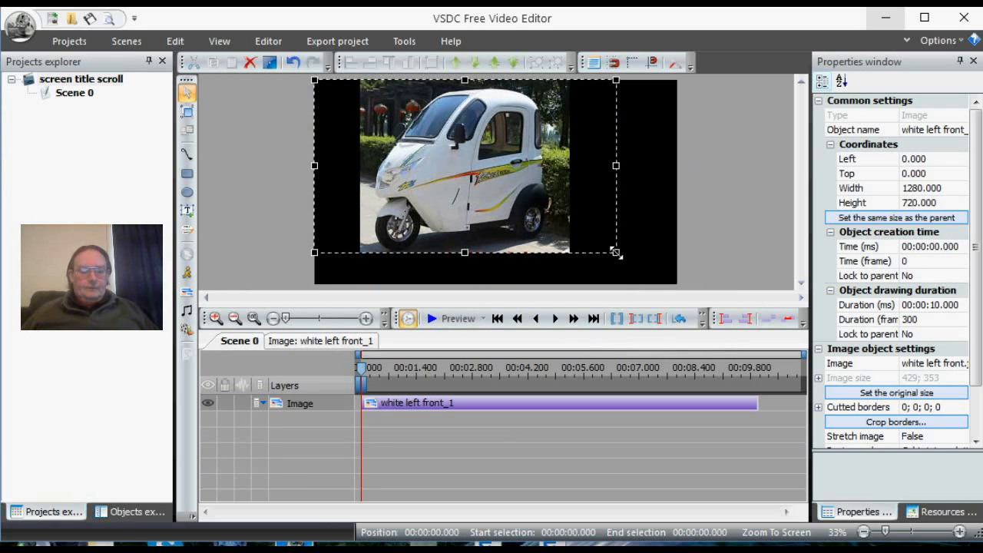
click(896, 218)
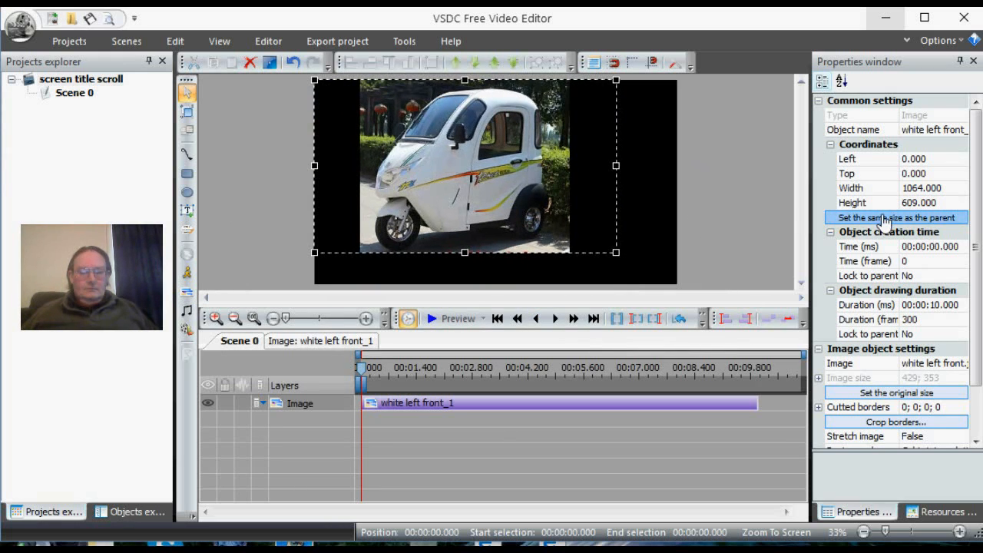
click(897, 218)
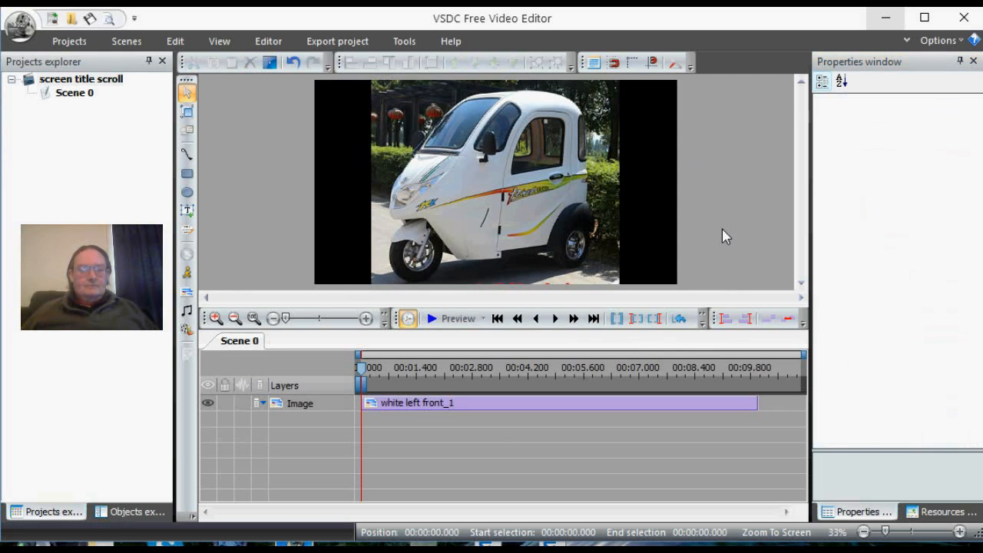
mouse_move(367, 254)
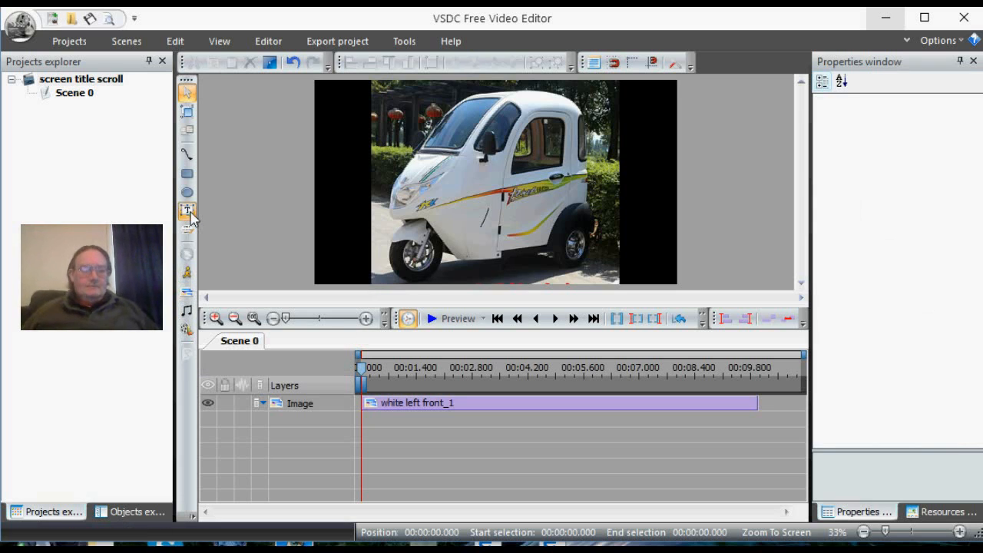
Add a 10-second text object with default position settings over the photo
click(188, 213)
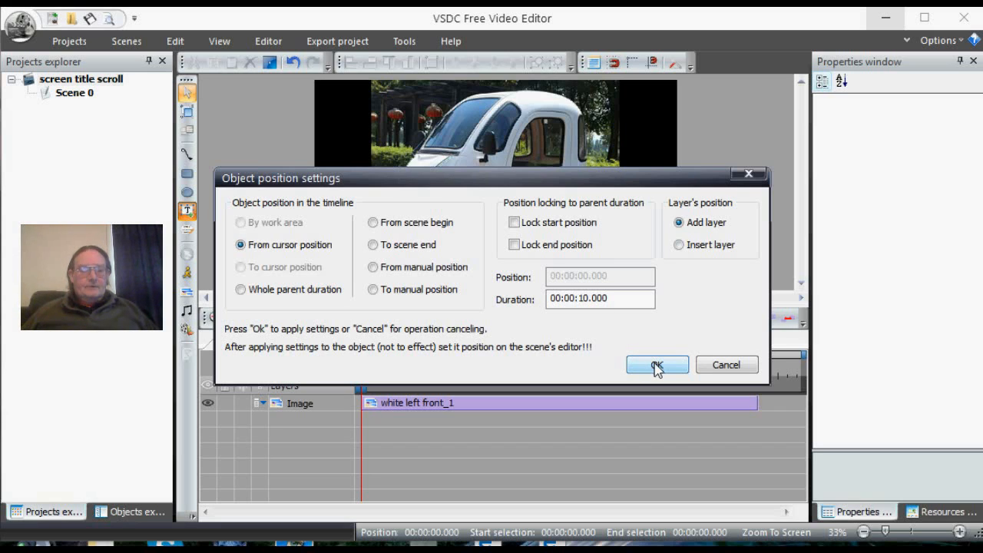
click(658, 364)
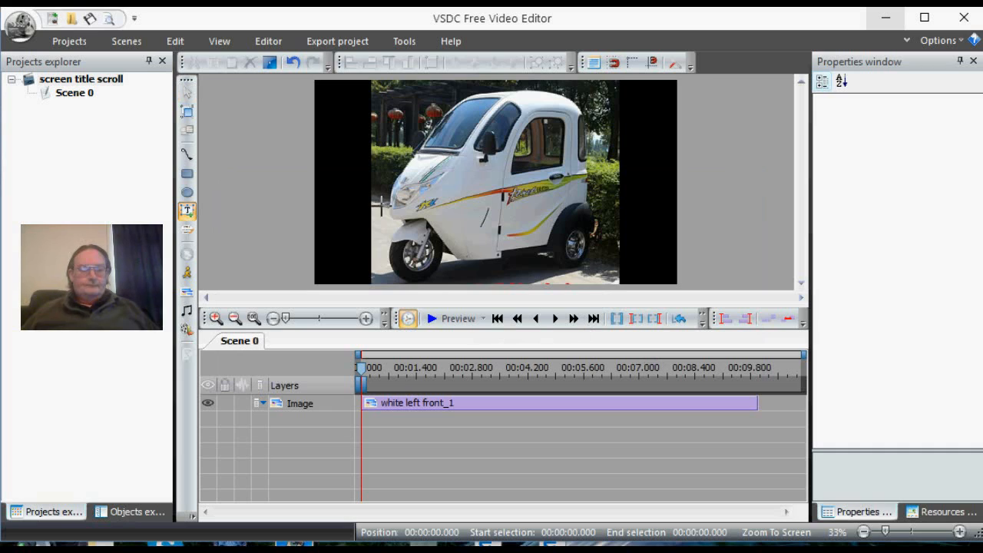
mouse_move(363, 203)
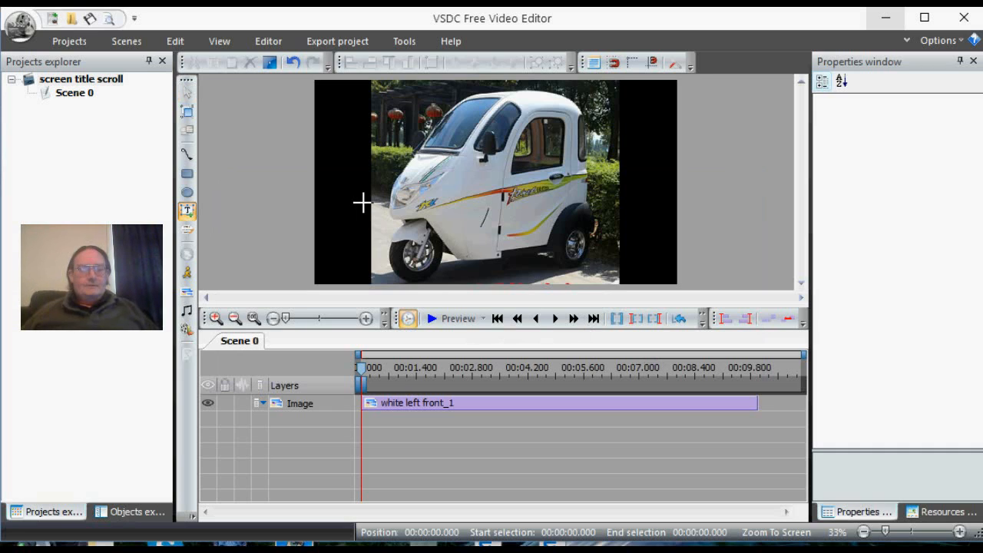
mouse_move(347, 203)
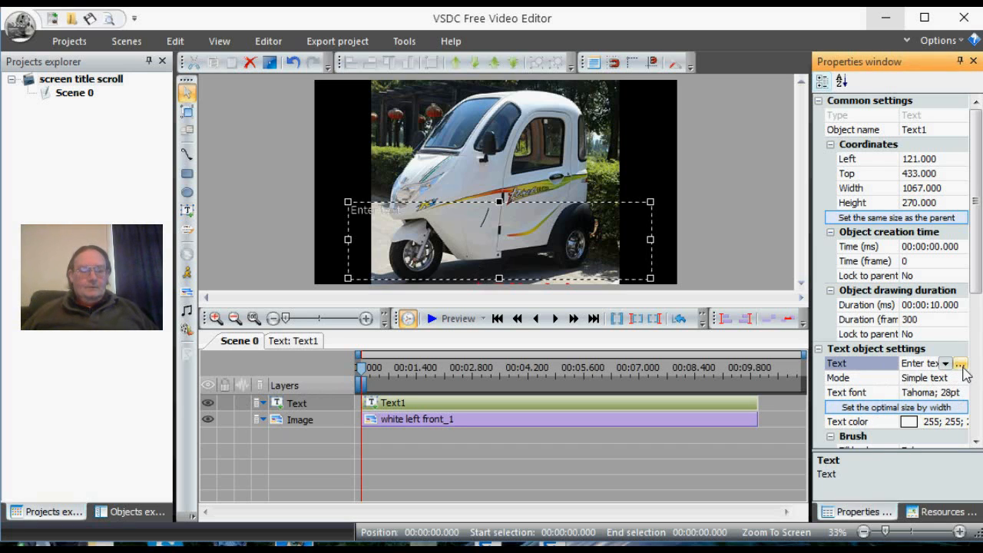
Set the text object's content to 'Welcome' via the Text Editor
click(962, 363)
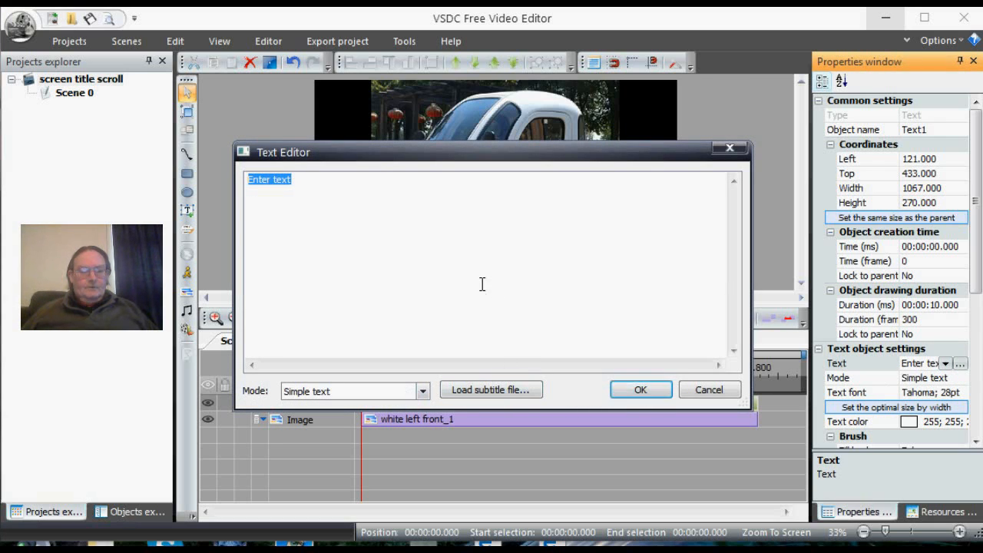
mouse_move(332, 212)
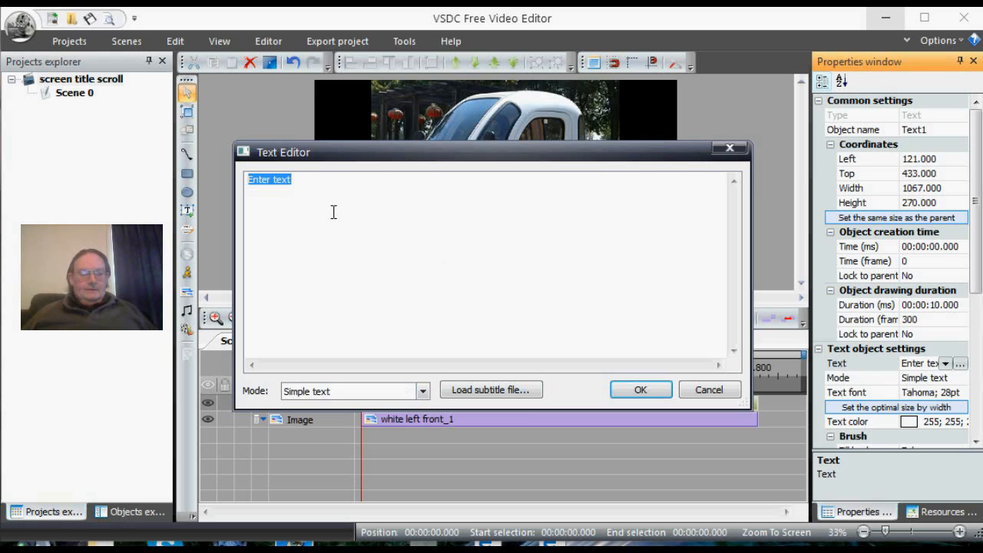
text(Wel)
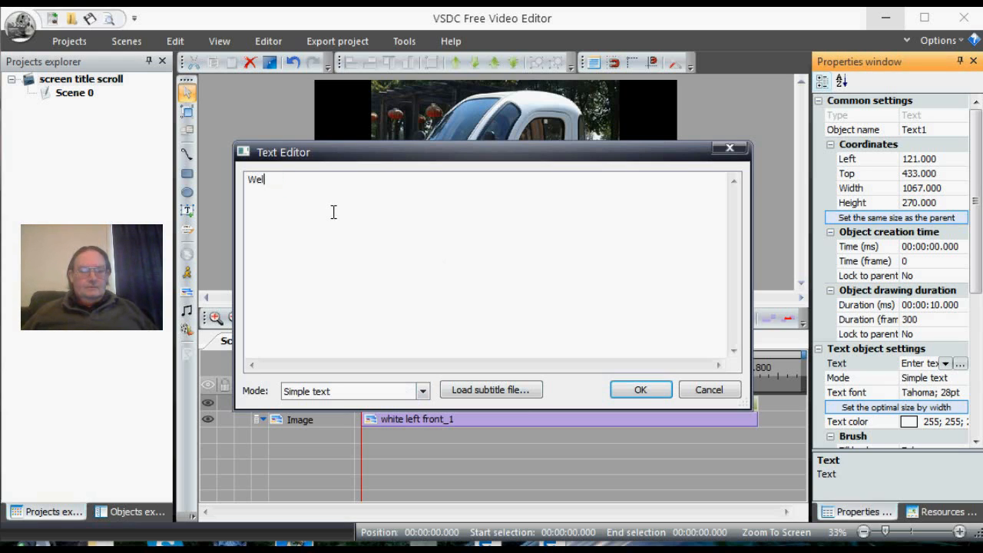
text(come)
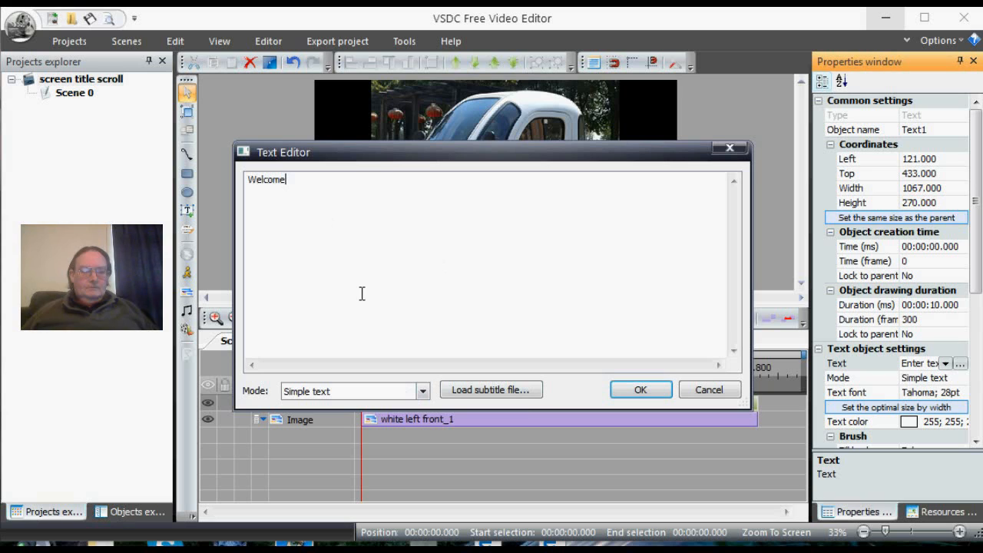
click(639, 390)
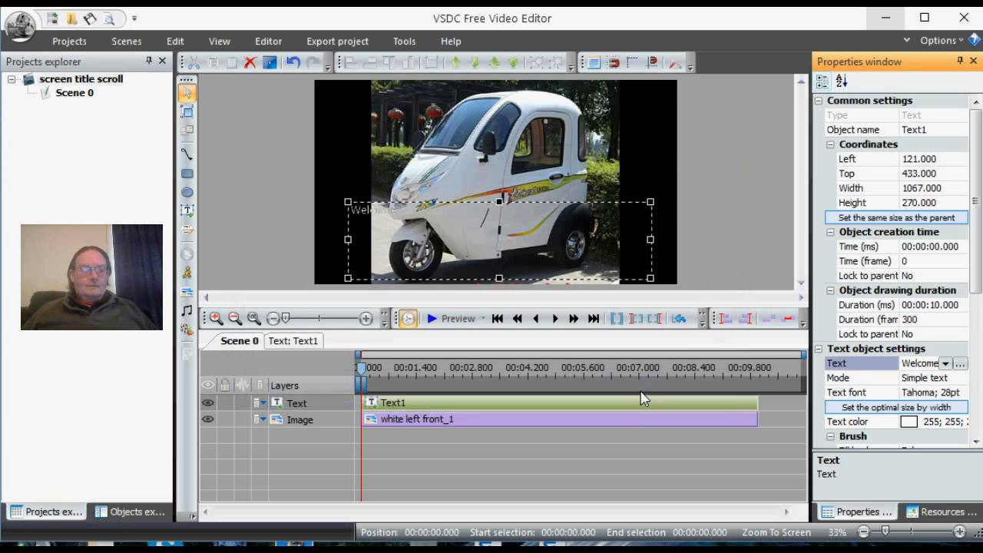
mouse_move(566, 464)
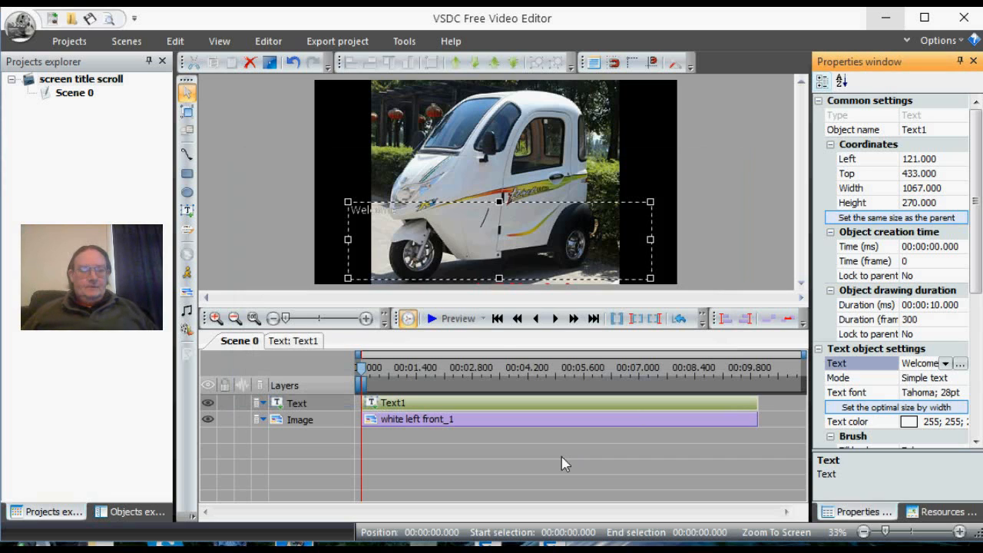
mouse_move(385, 215)
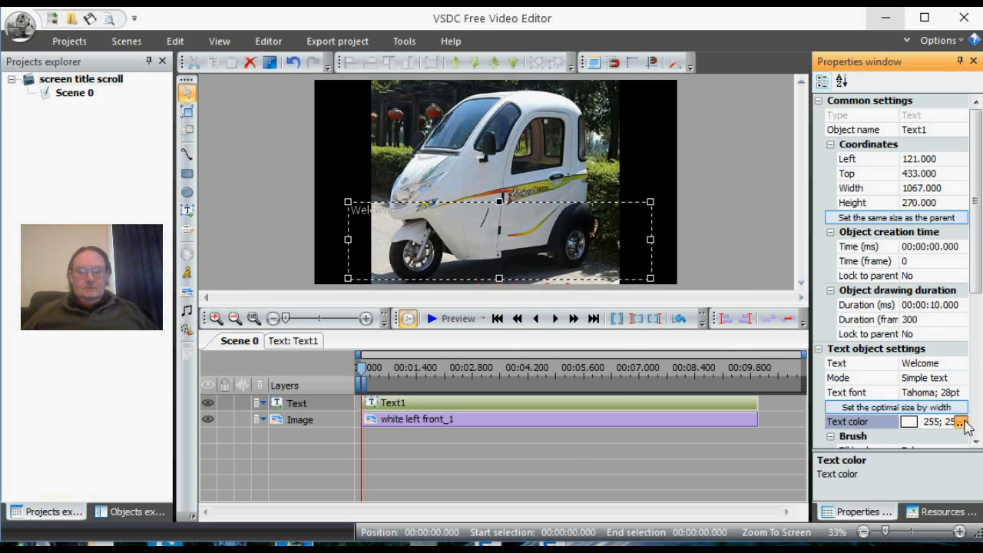
Colour the Welcome text bright green (0; 255; 0) and preview the scene
click(962, 421)
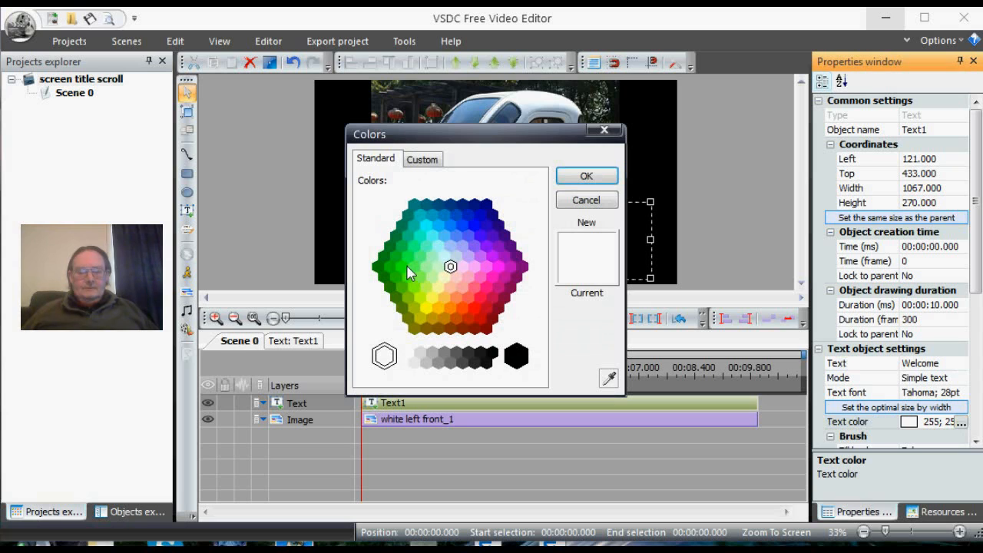
click(403, 268)
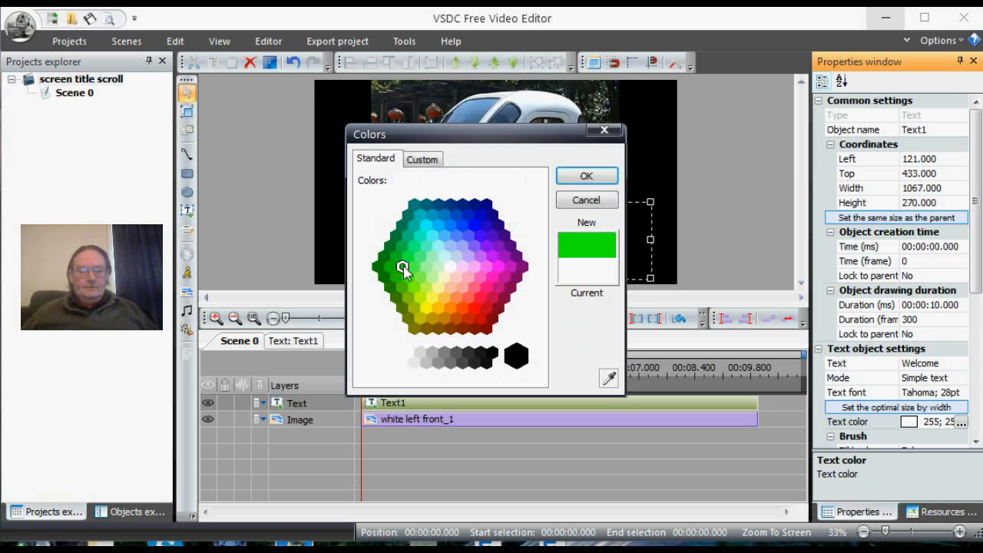
click(587, 175)
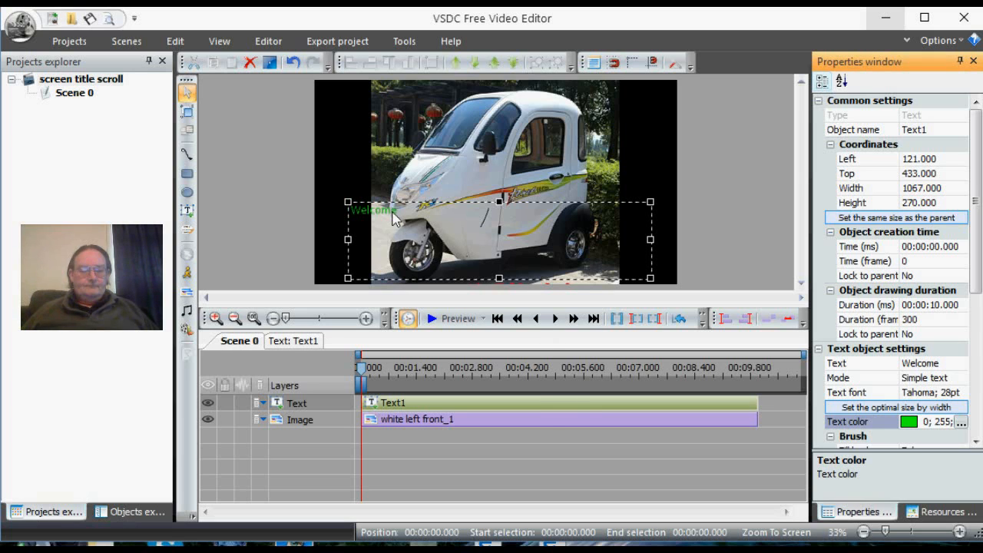
mouse_move(455, 318)
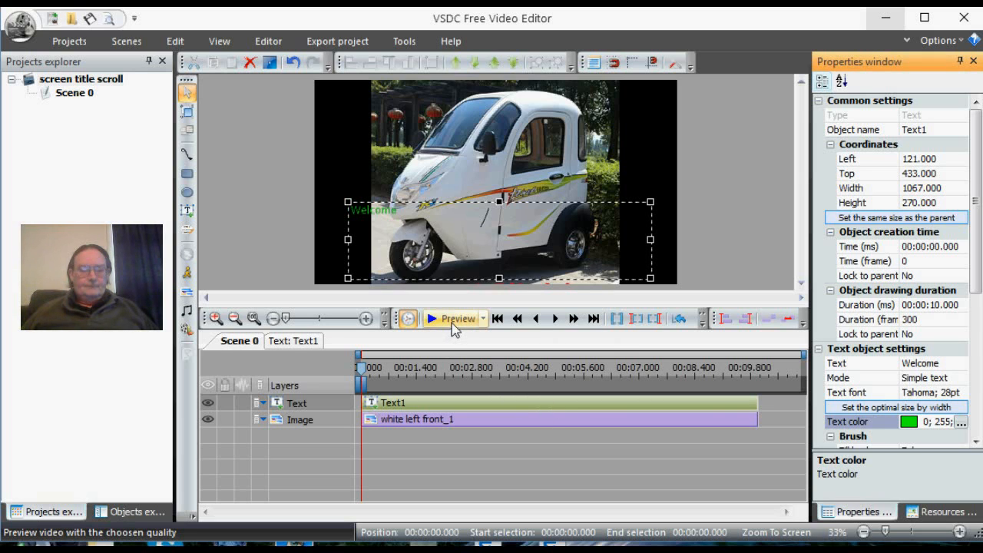
click(456, 318)
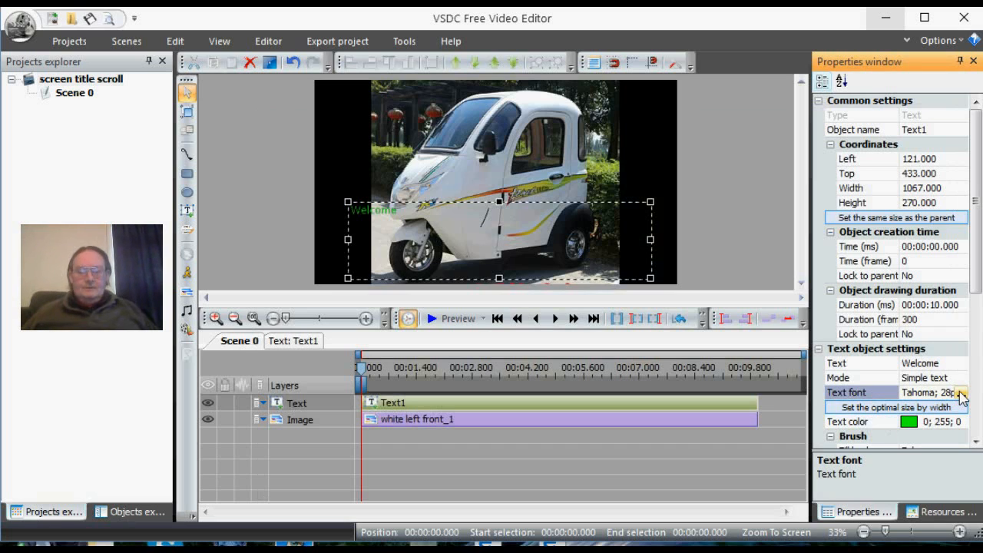
Set the Welcome text font to 72-point Tahoma and check it in the scene
click(962, 394)
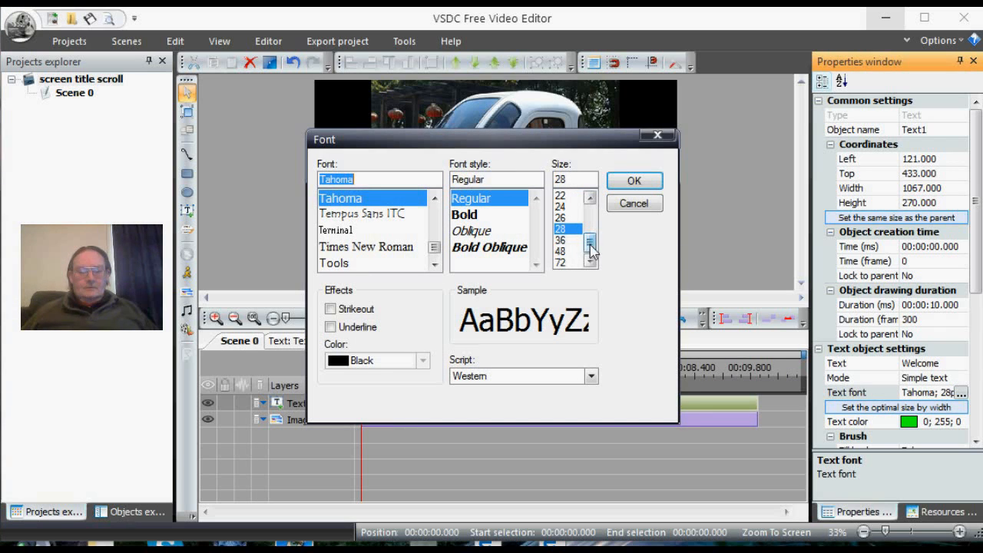
click(590, 232)
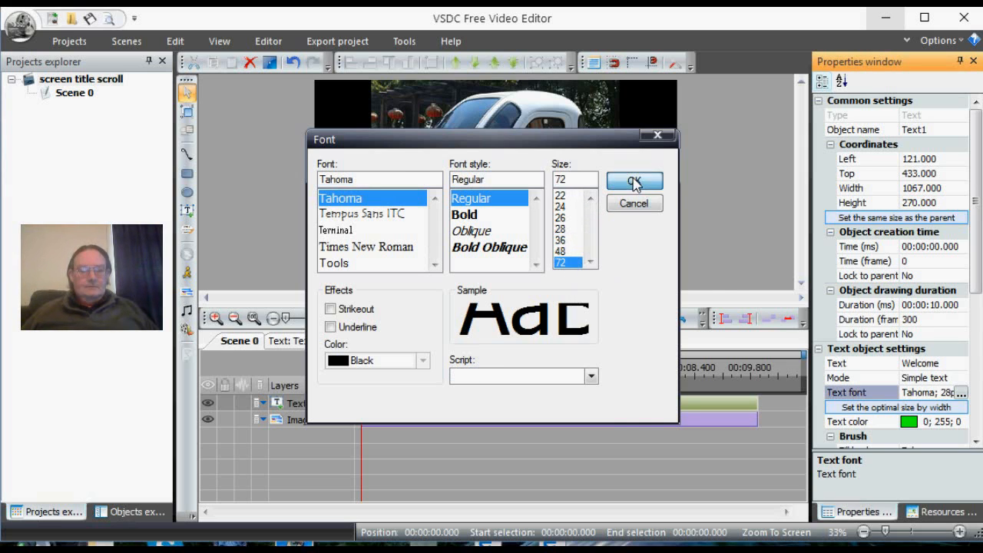
click(633, 181)
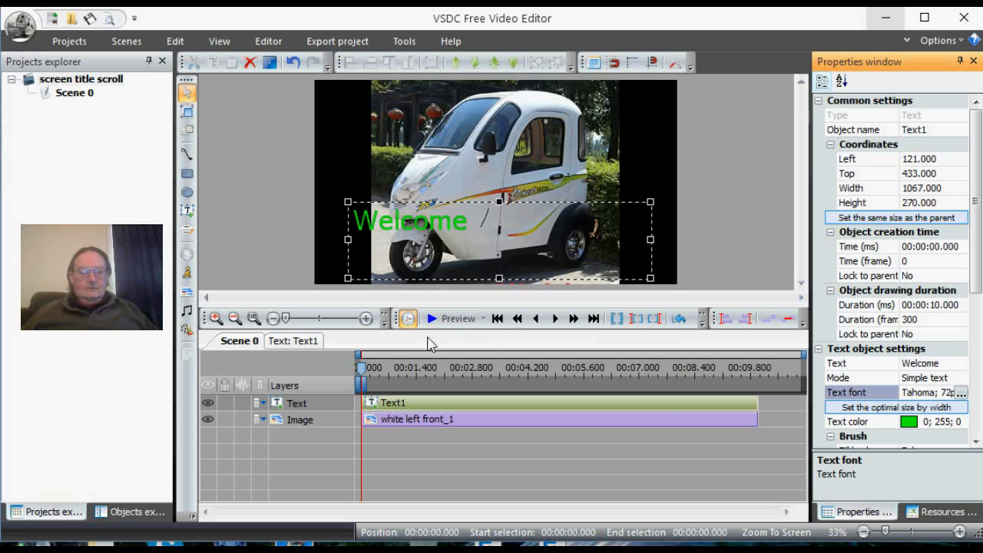
click(432, 318)
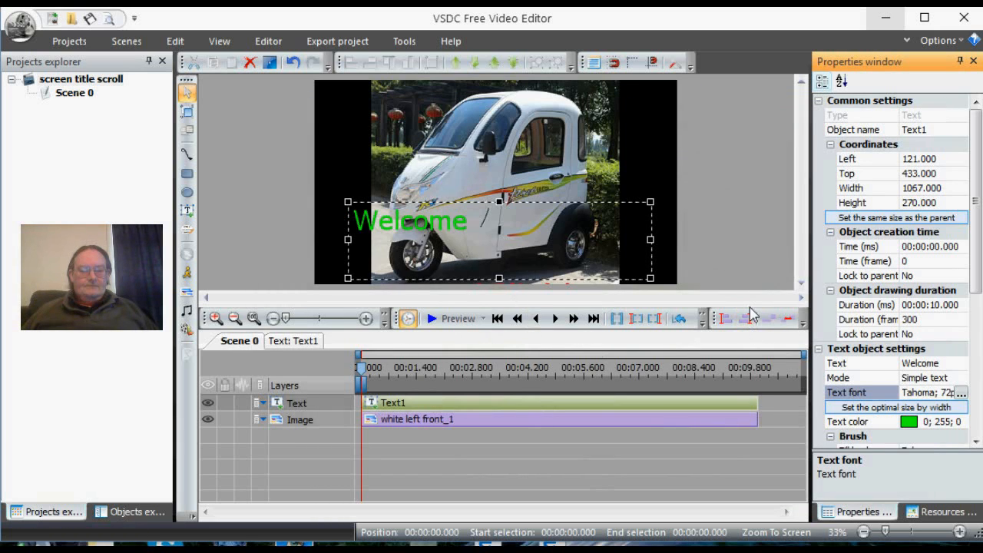
Raise the Welcome text font size to 150 so it spans the car photo
click(934, 393)
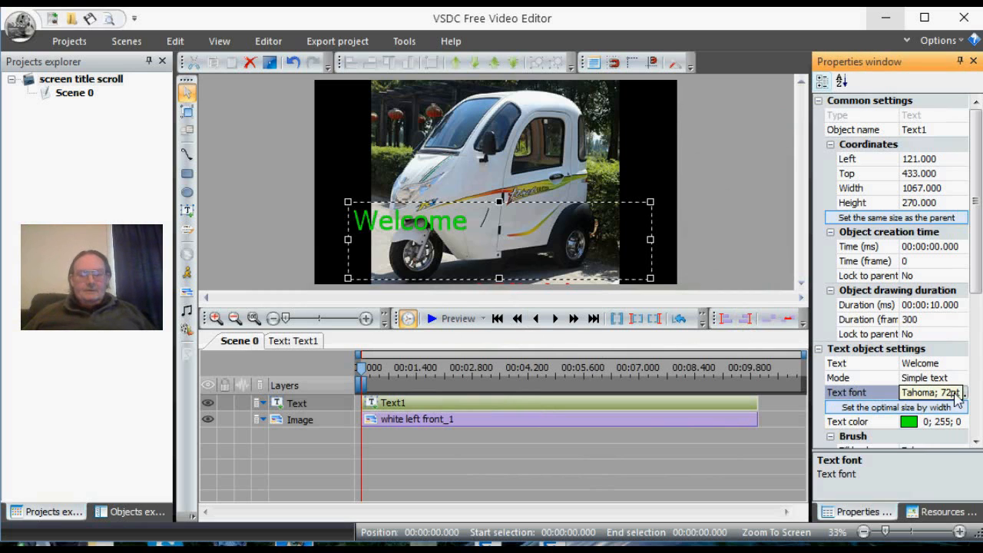
click(959, 393)
text(1)
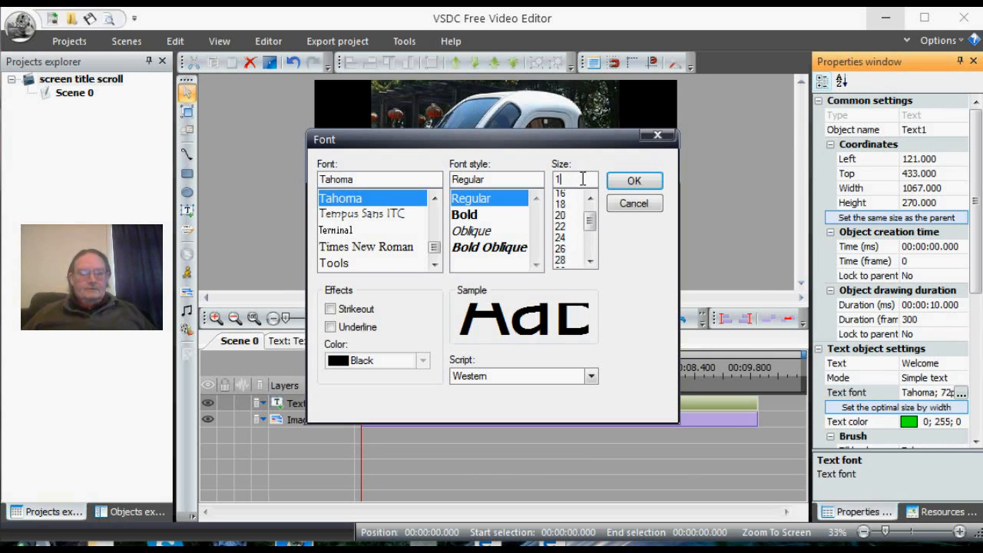
text(50)
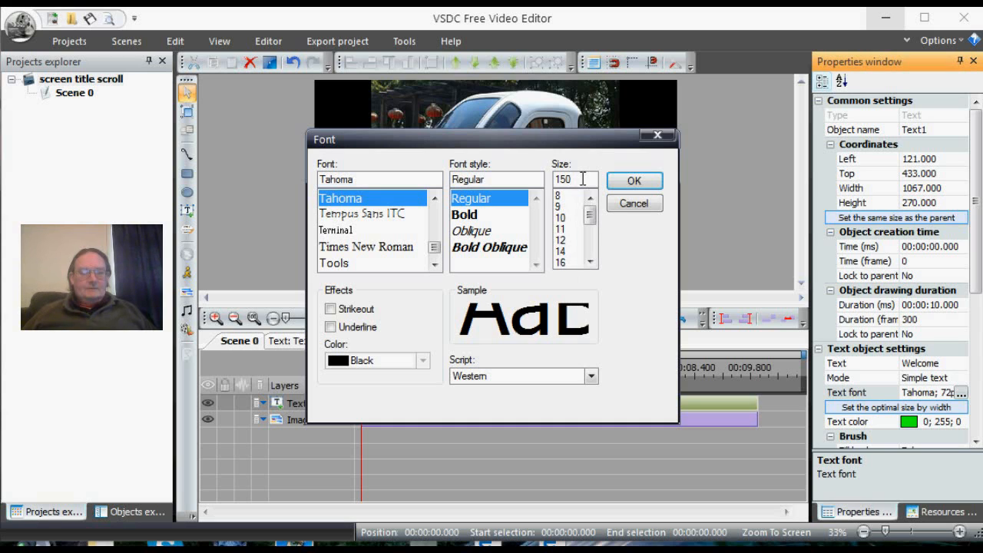
mouse_move(633, 180)
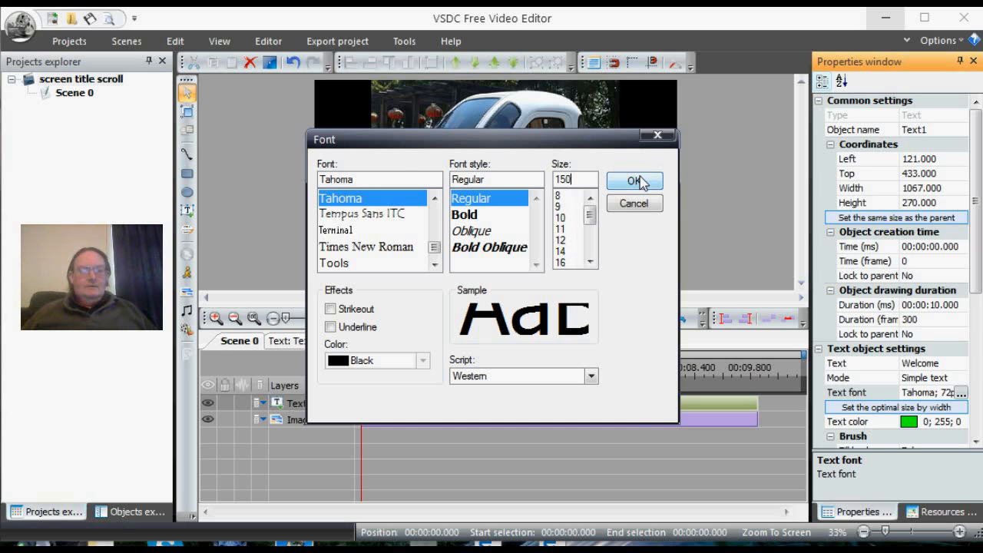
click(633, 182)
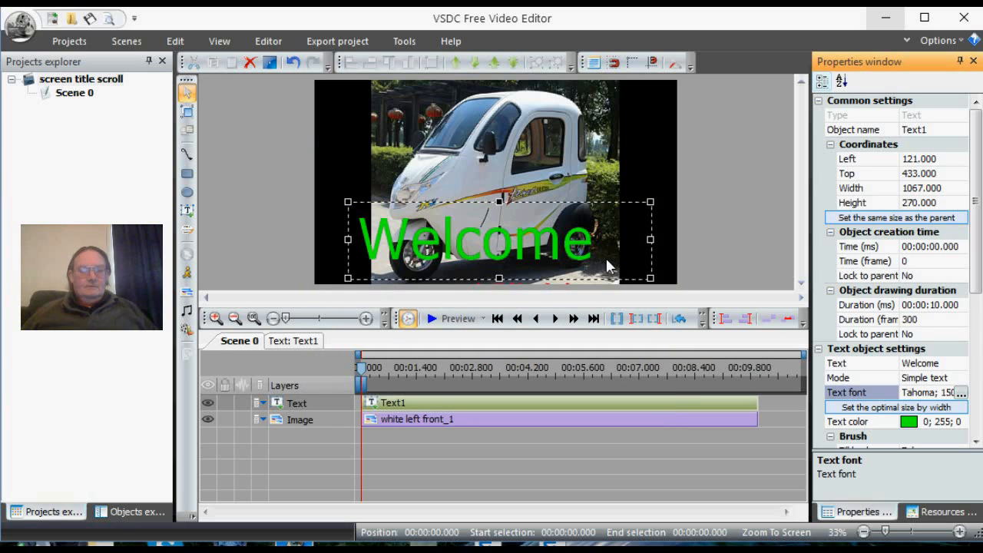
mouse_move(515, 265)
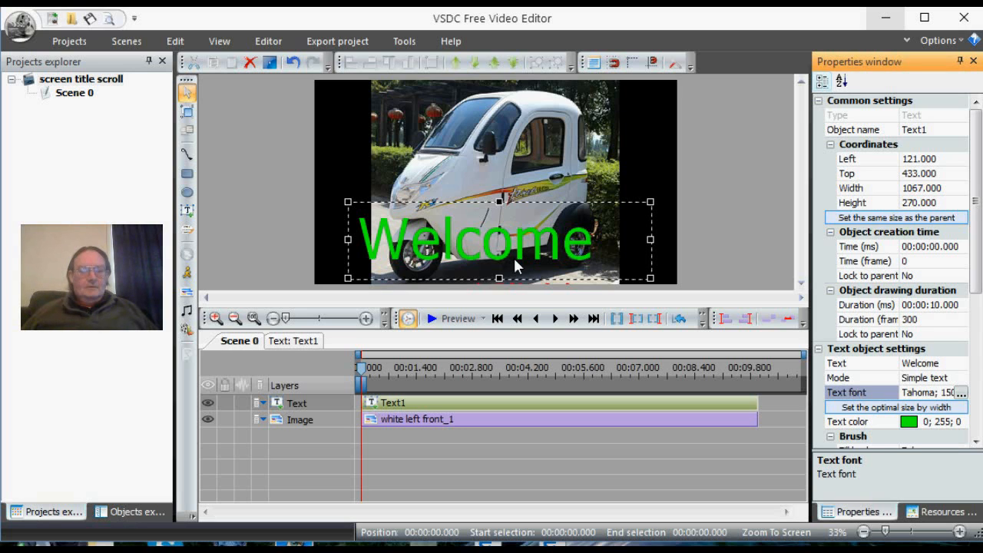
click(432, 318)
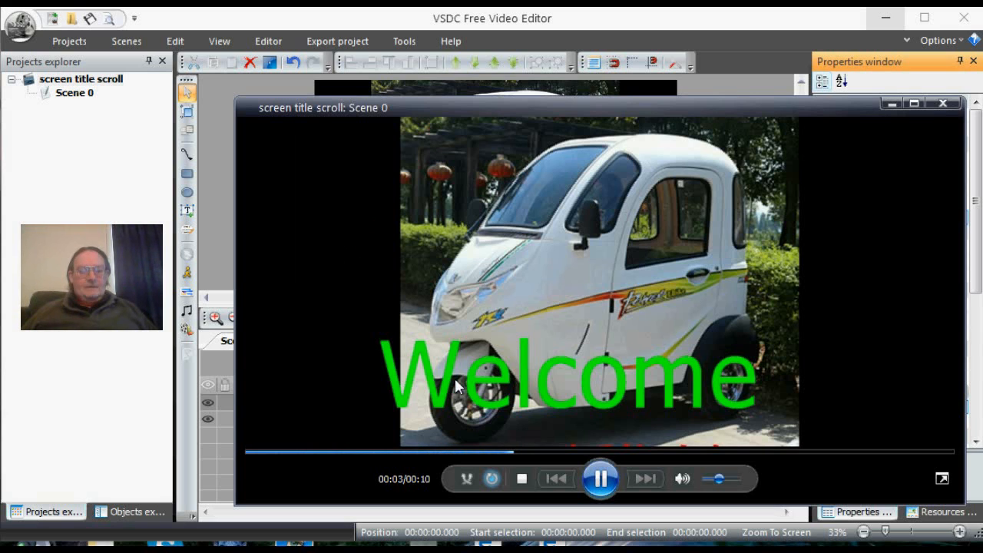
click(944, 103)
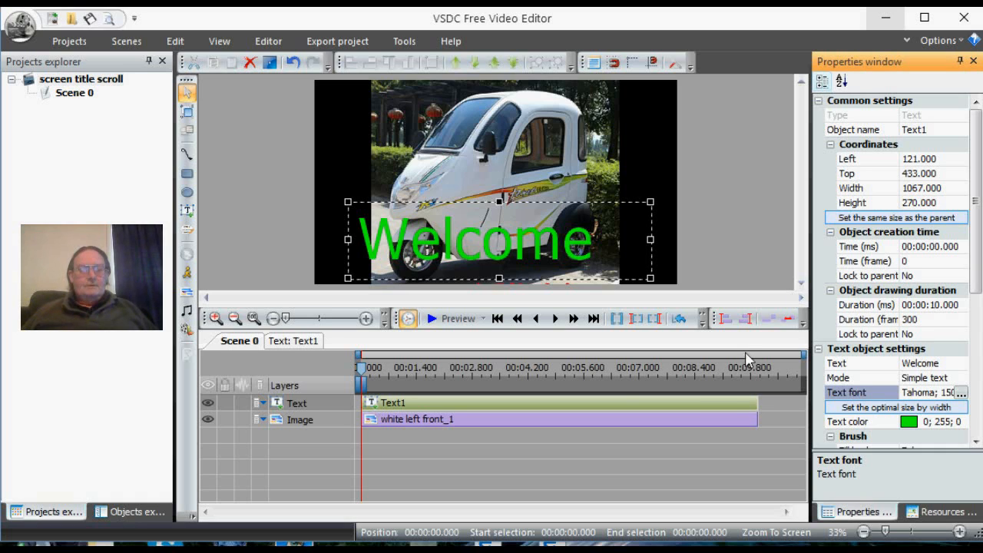
mouse_move(492, 397)
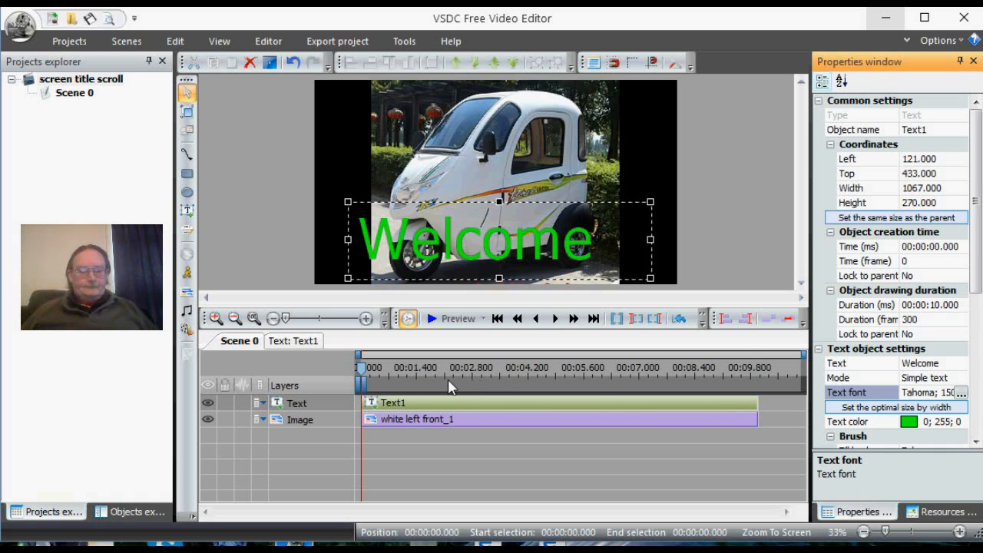
mouse_move(705, 414)
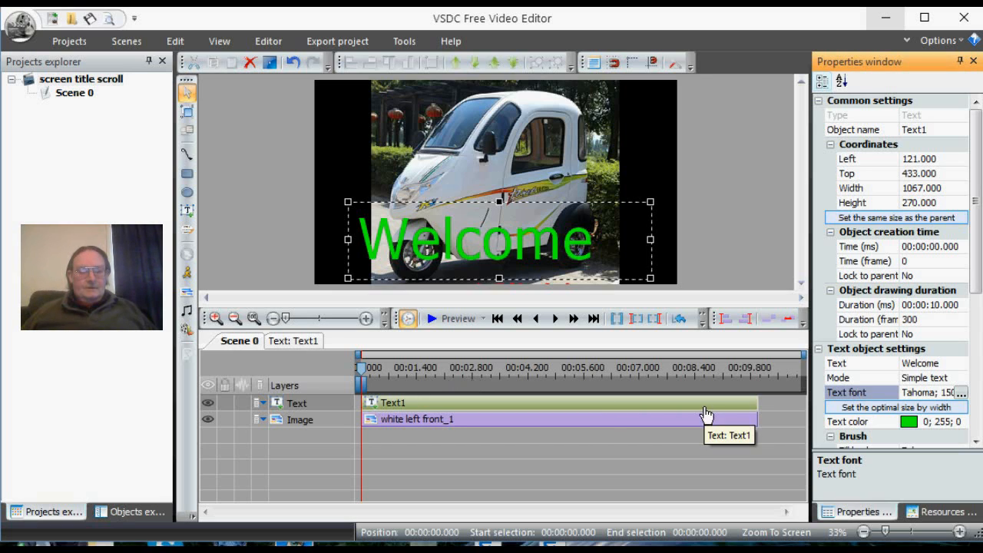
mouse_move(760, 409)
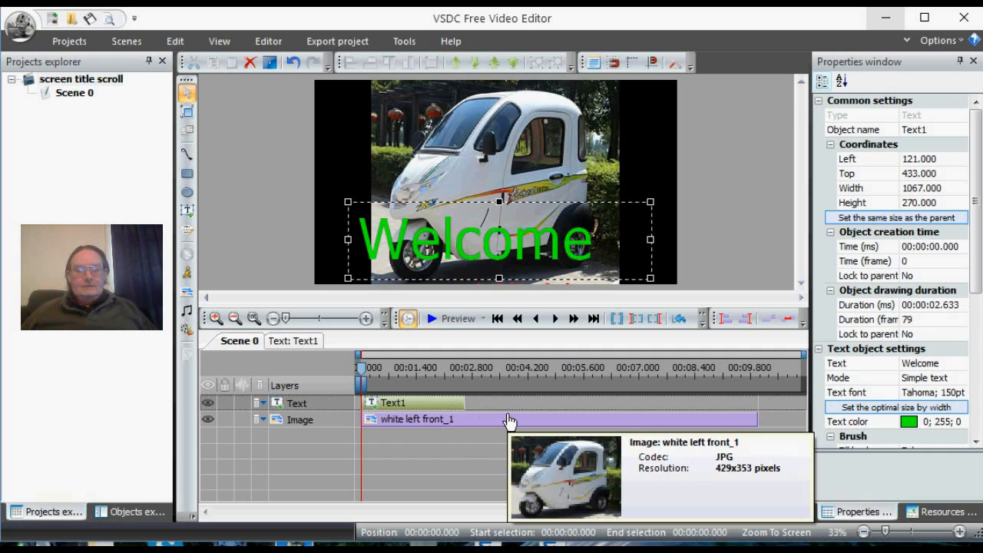
mouse_move(965, 270)
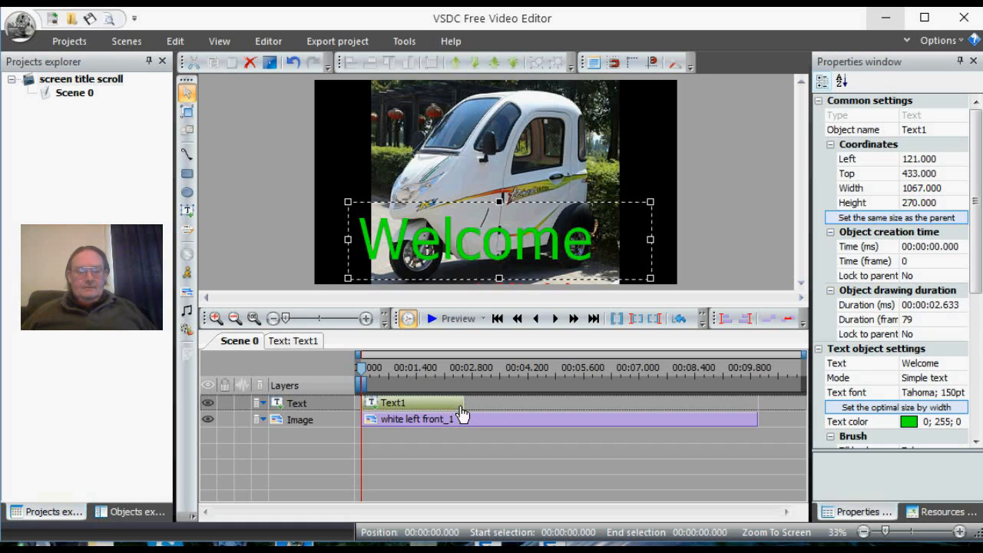
mouse_move(464, 412)
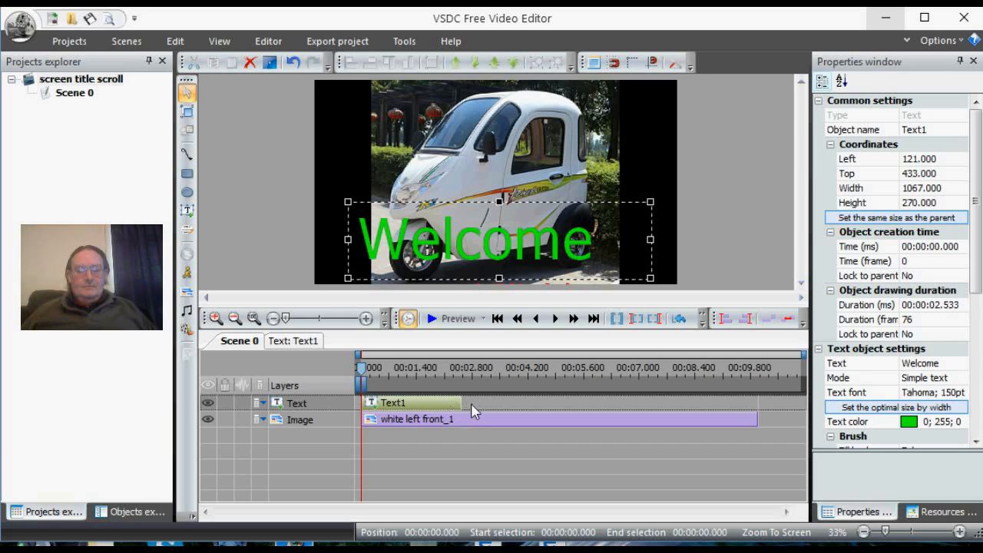
mouse_move(470, 410)
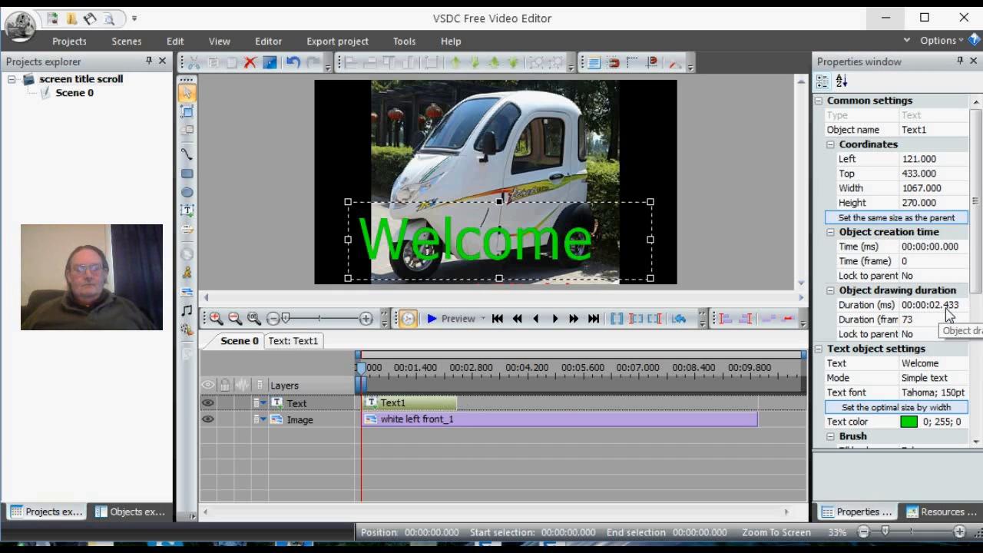
mouse_move(633, 415)
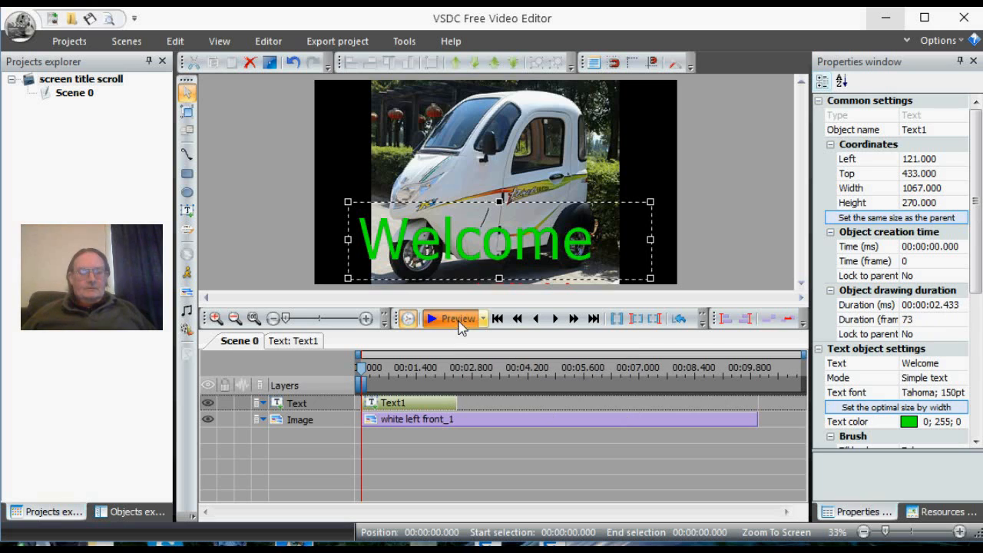
click(455, 318)
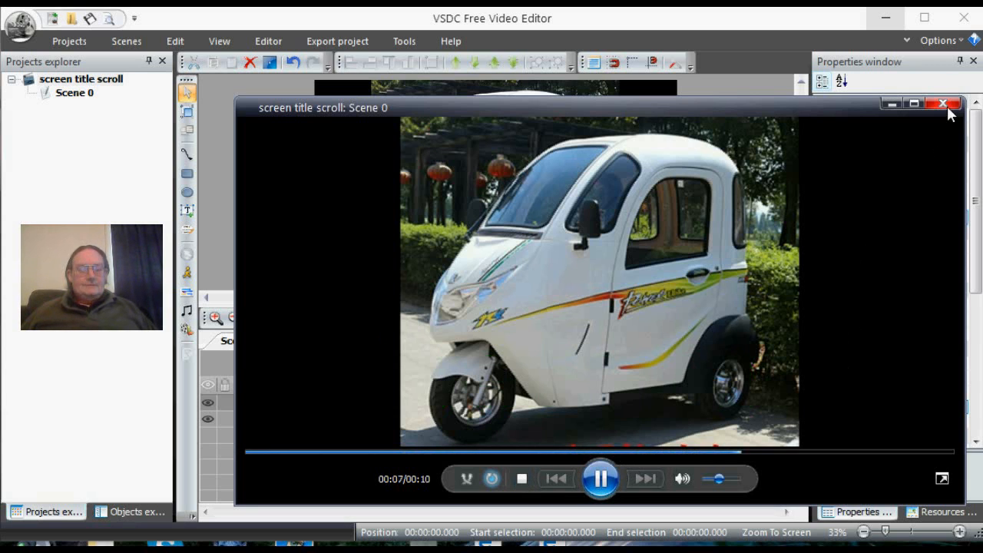
click(944, 103)
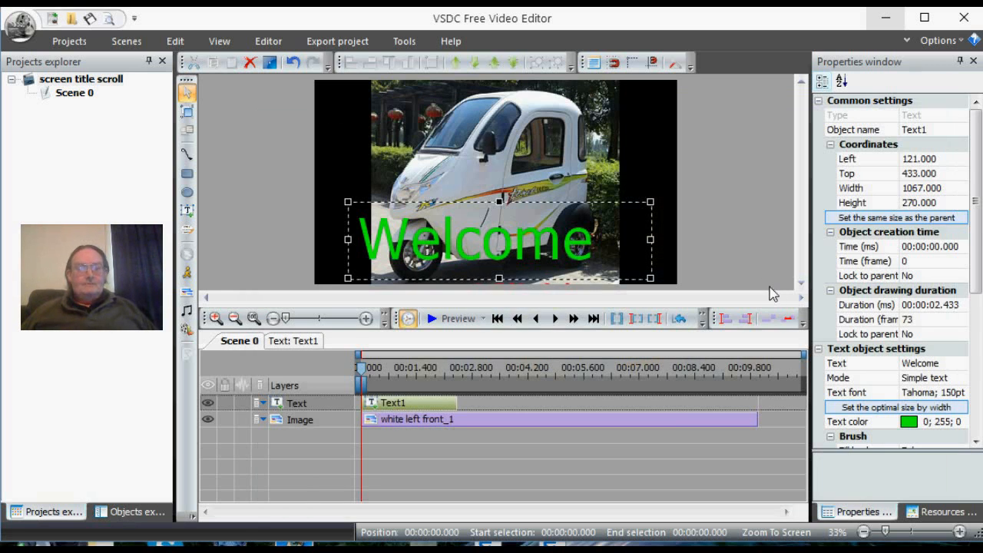
mouse_move(528, 252)
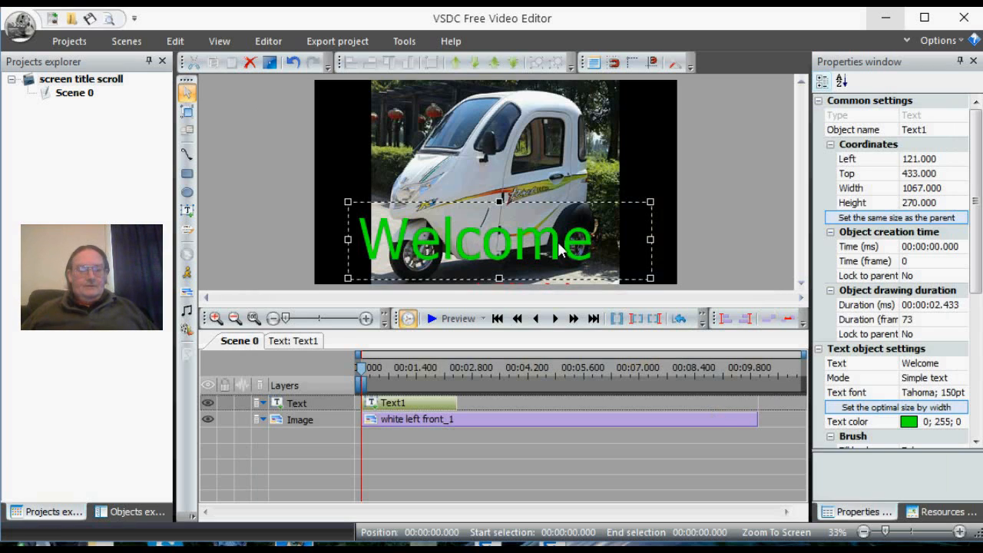
mouse_move(851, 478)
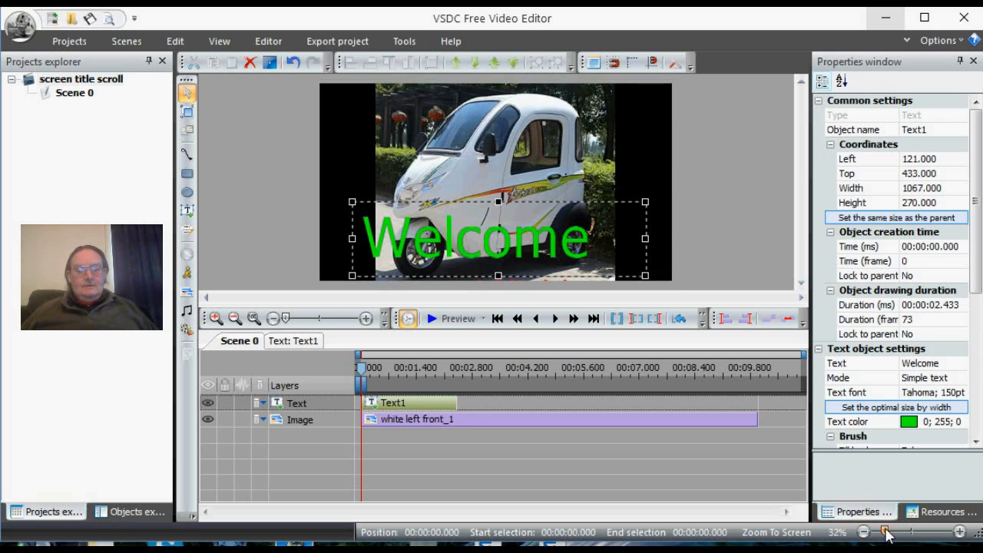
Move the Welcome text below the car photo and trim its top to Top 753, Height 226
click(882, 531)
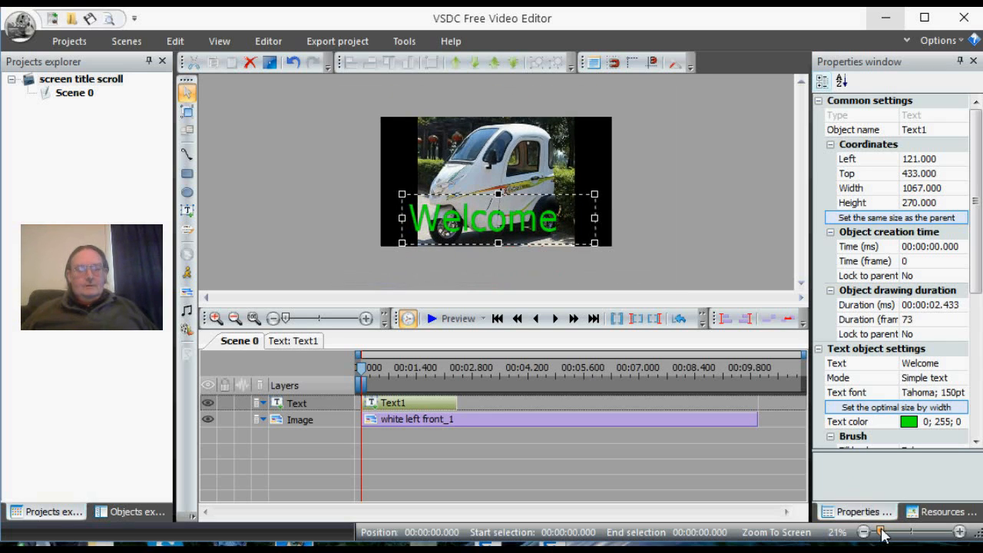
click(863, 531)
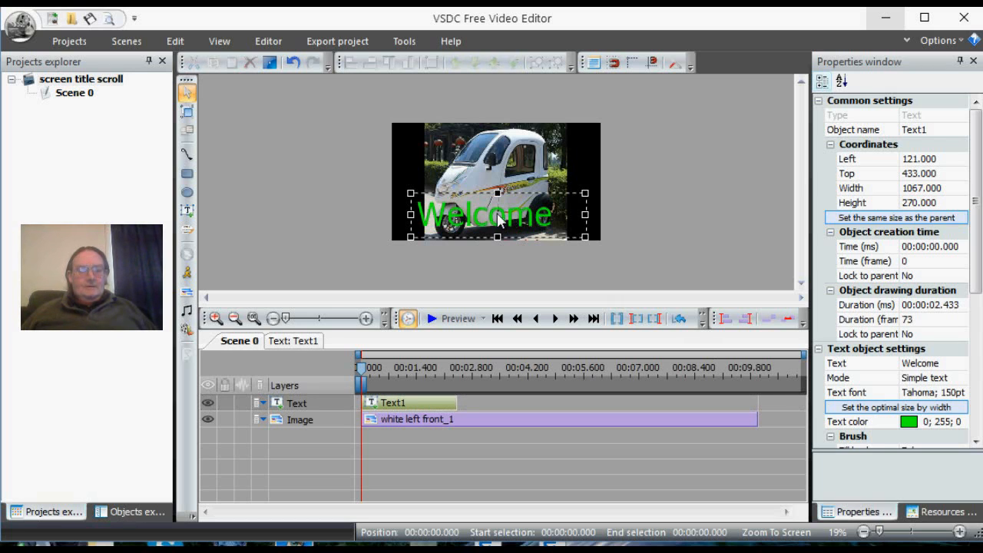
drag(486, 214, 498, 244)
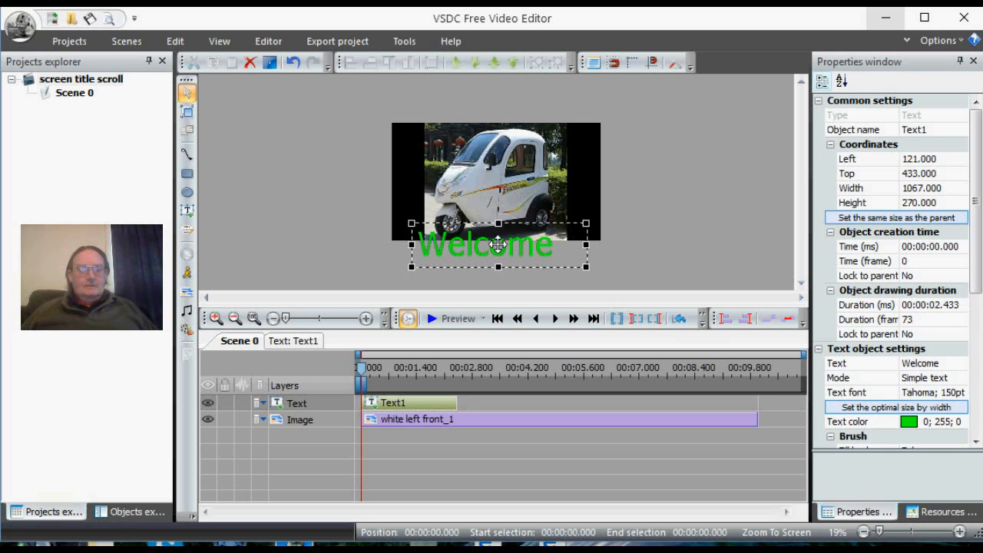
drag(497, 245, 498, 265)
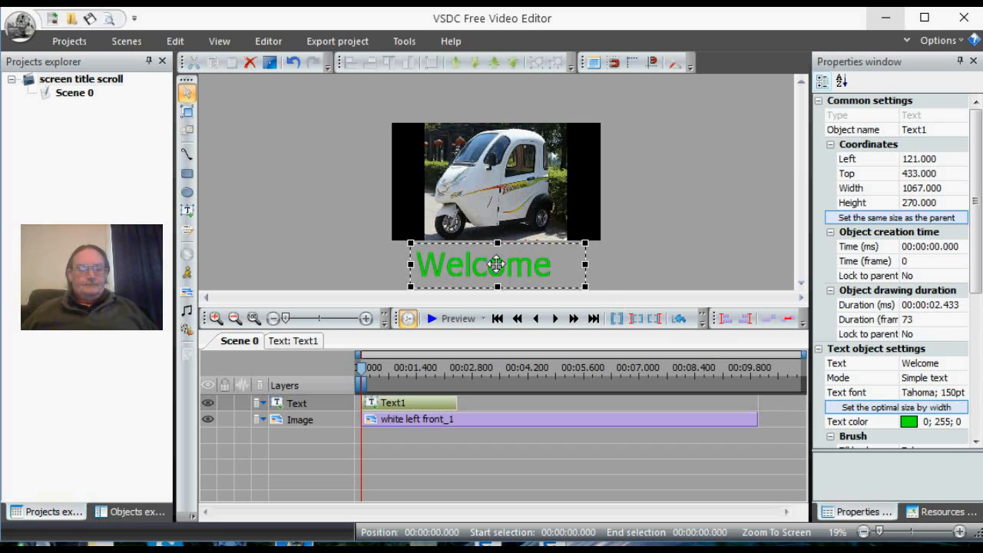
mouse_move(658, 258)
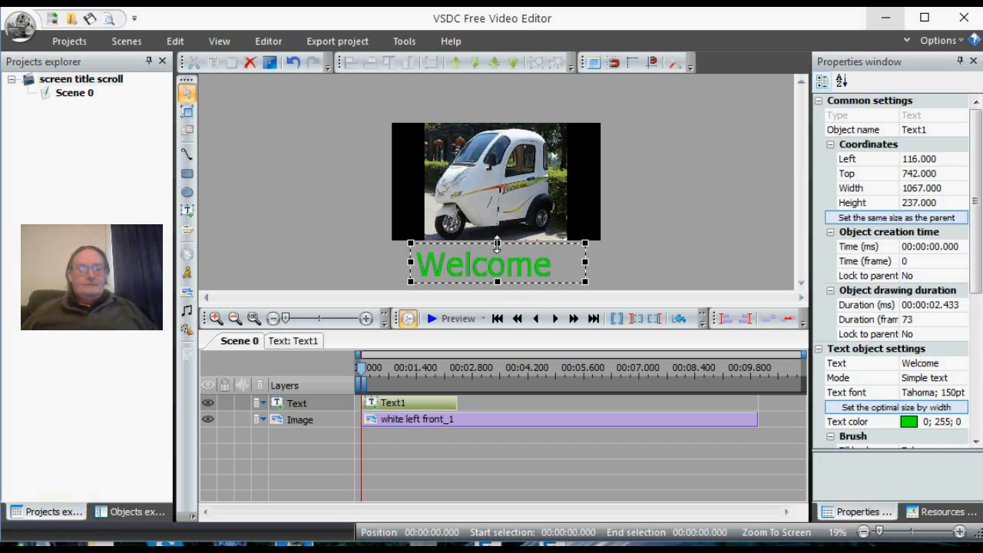
drag(482, 253, 498, 263)
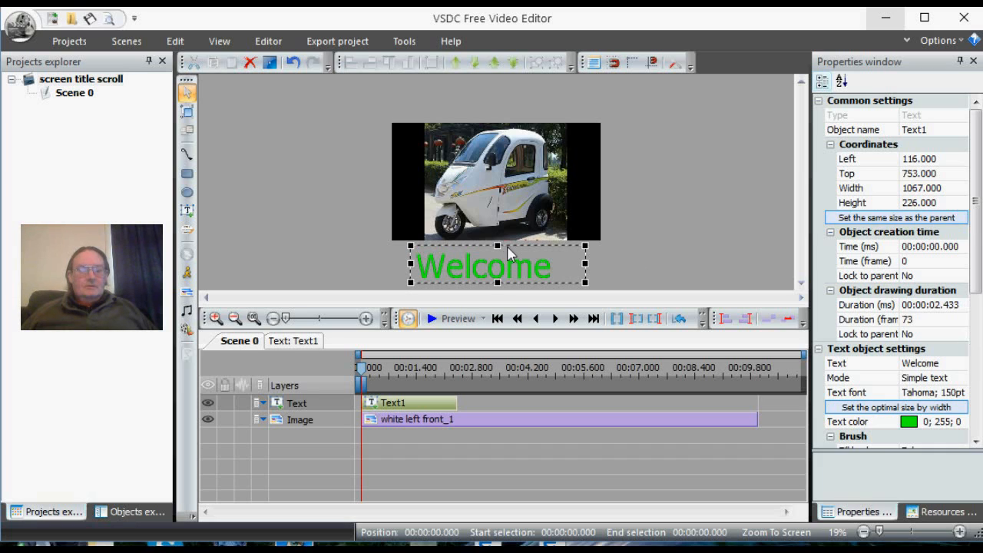
mouse_move(605, 259)
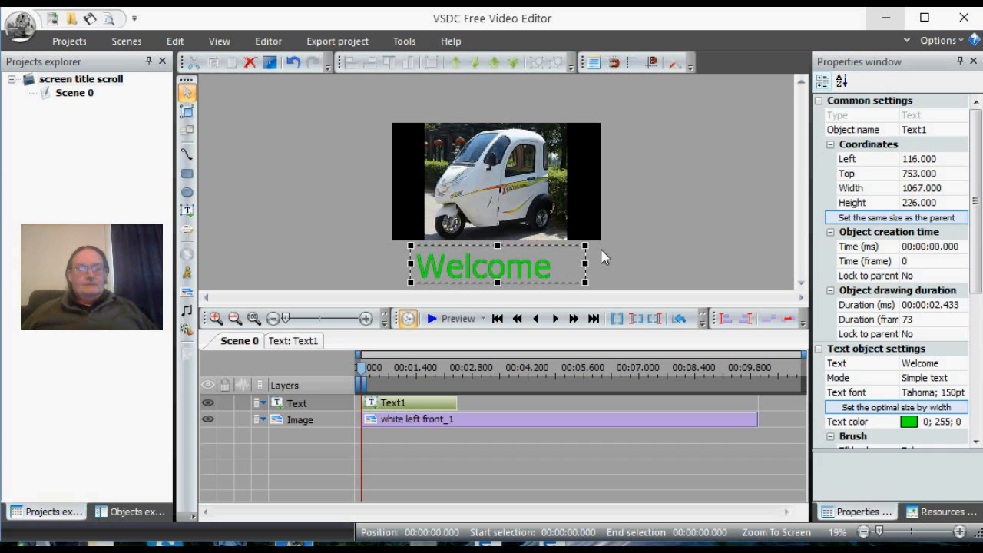
mouse_move(525, 280)
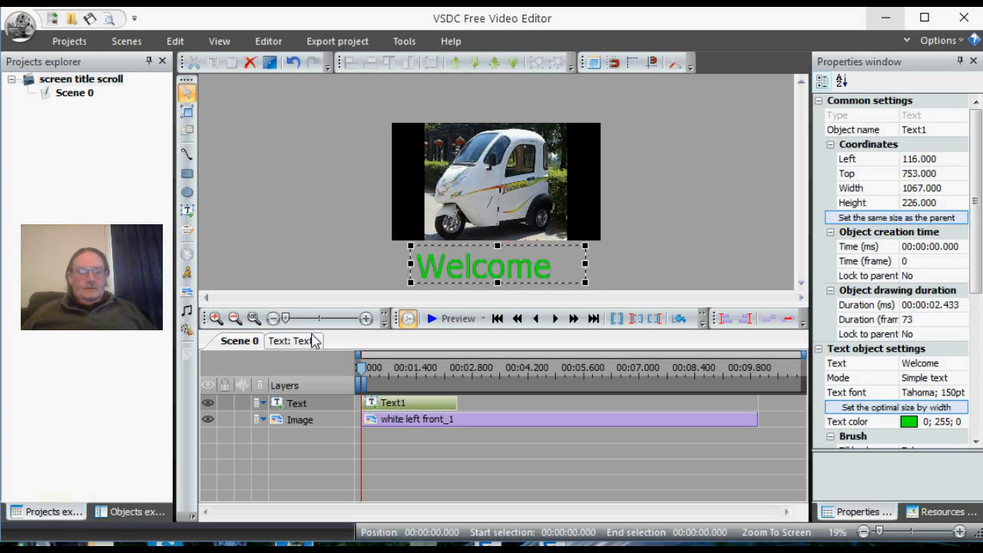
Add a Movement object to the Welcome text via Editor > Add object
click(291, 342)
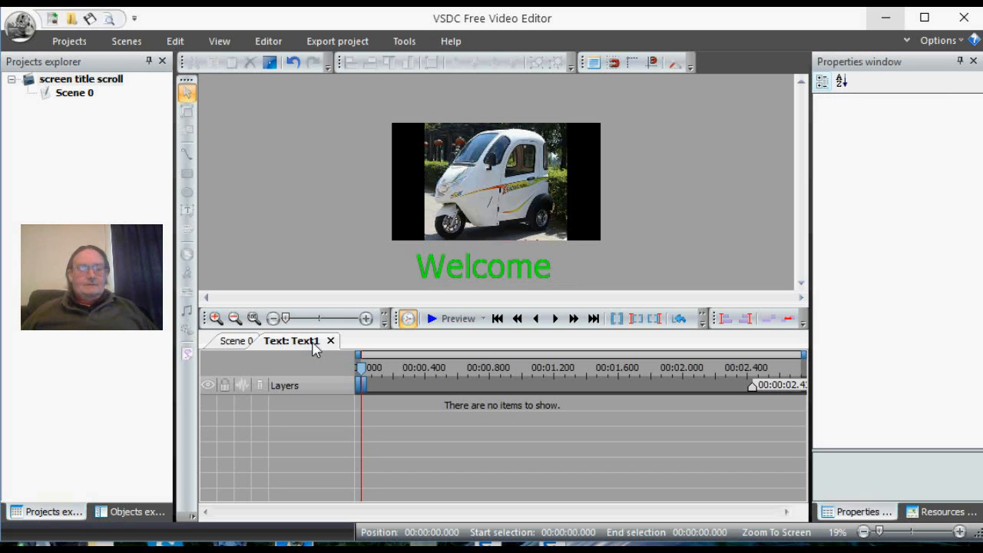
mouse_move(289, 363)
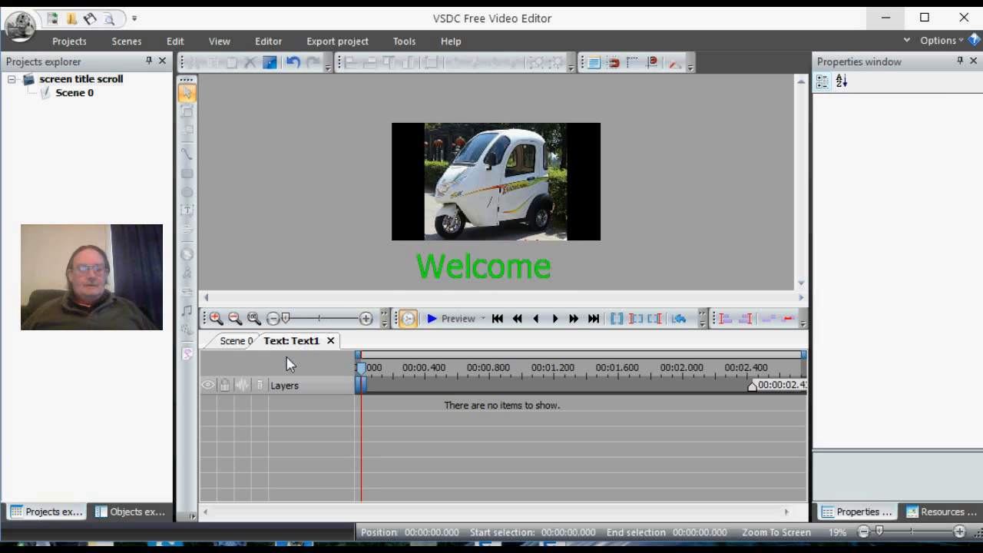
mouse_move(264, 138)
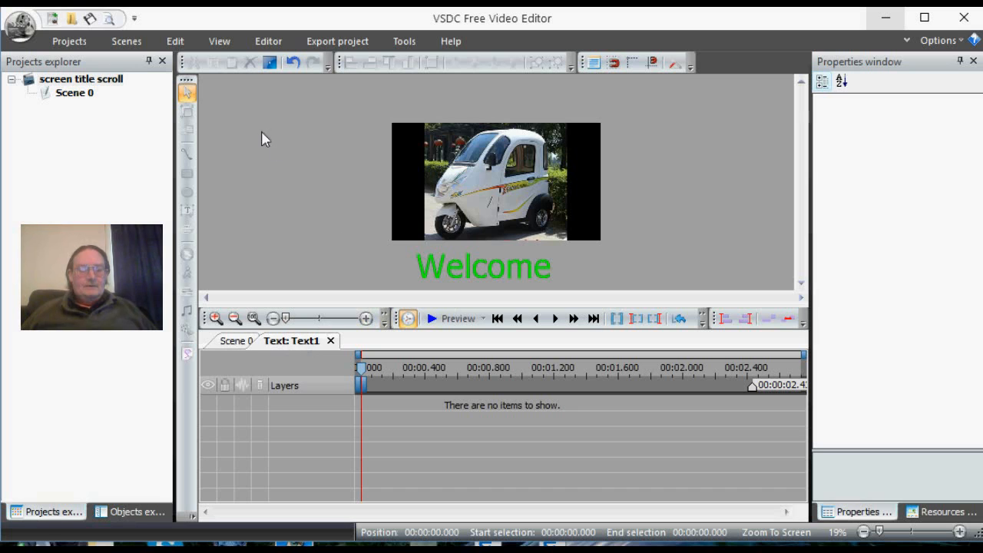
click(268, 40)
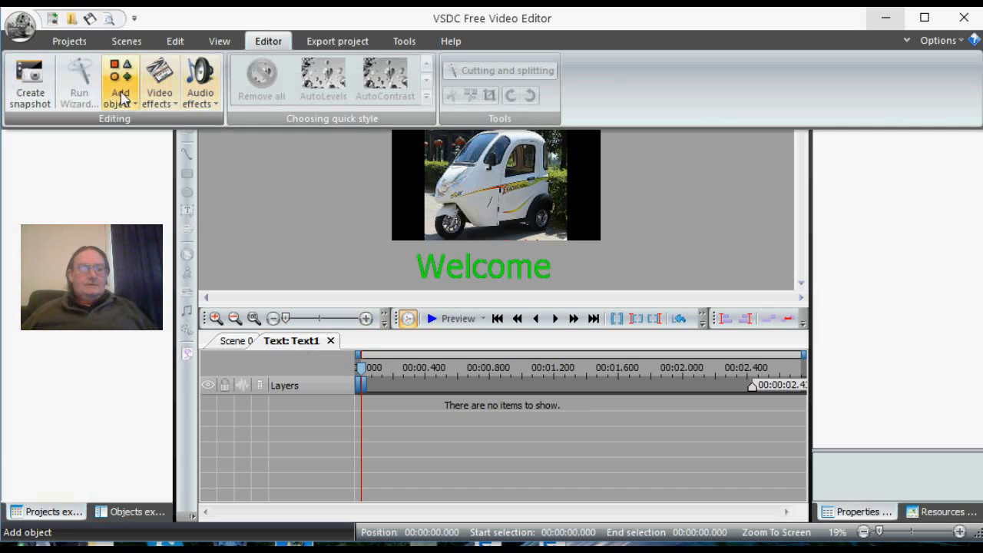
click(120, 83)
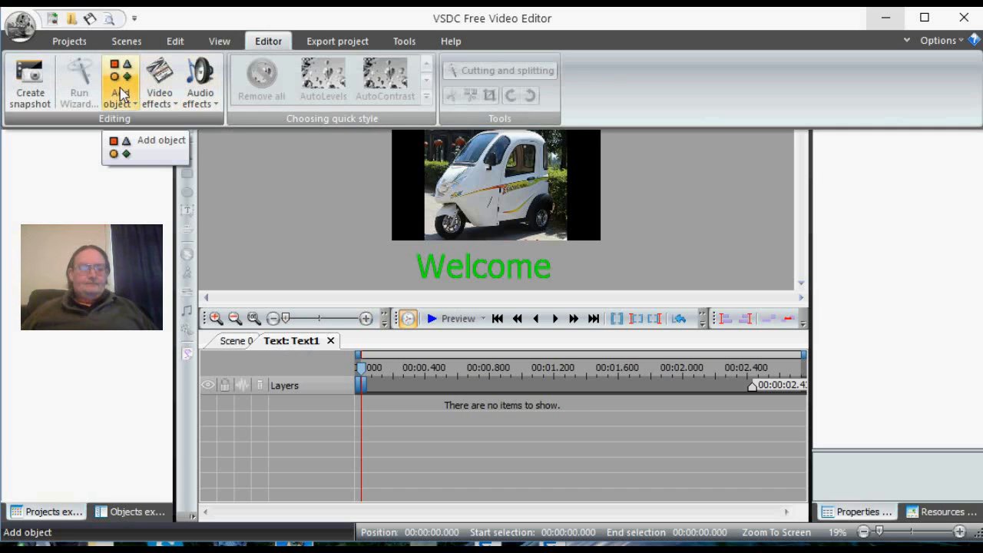
click(120, 83)
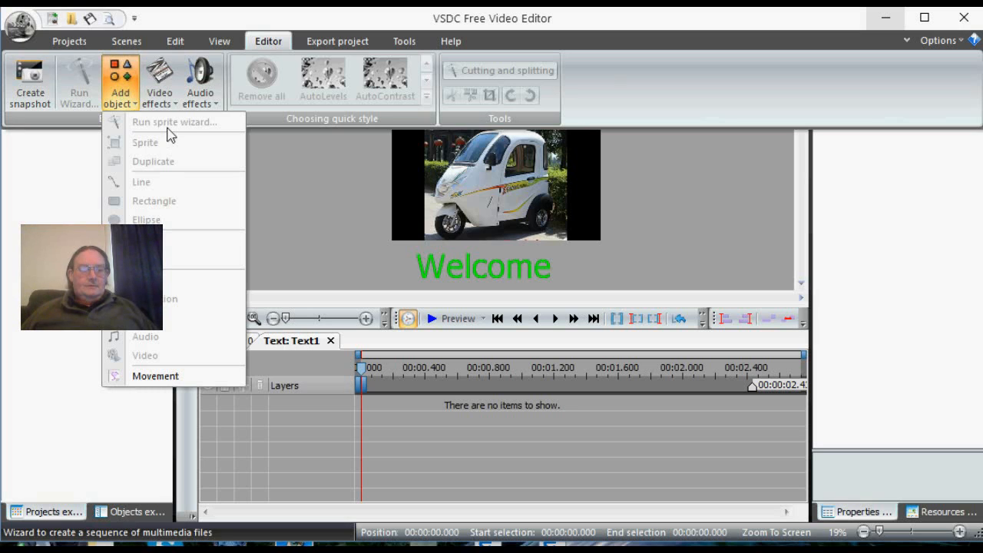
mouse_move(157, 375)
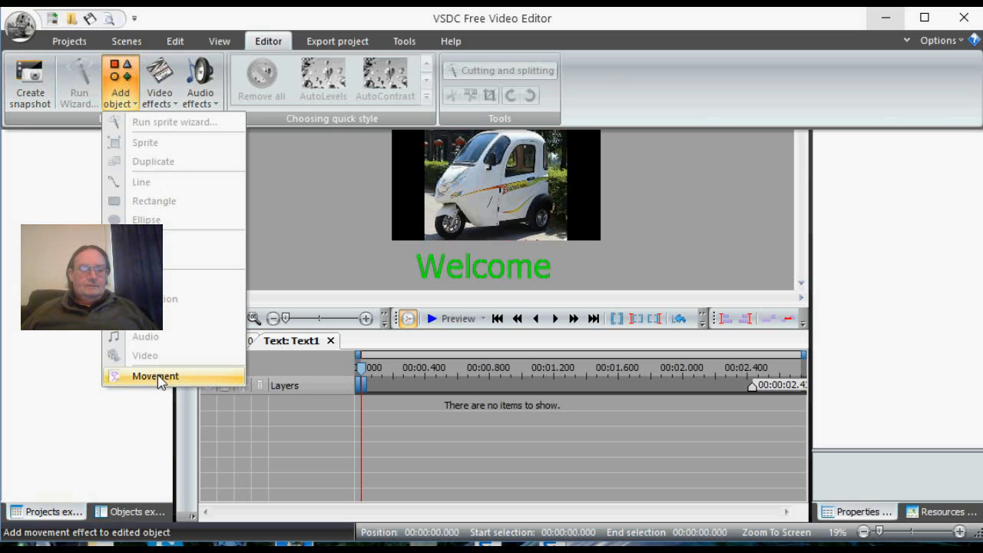
click(156, 375)
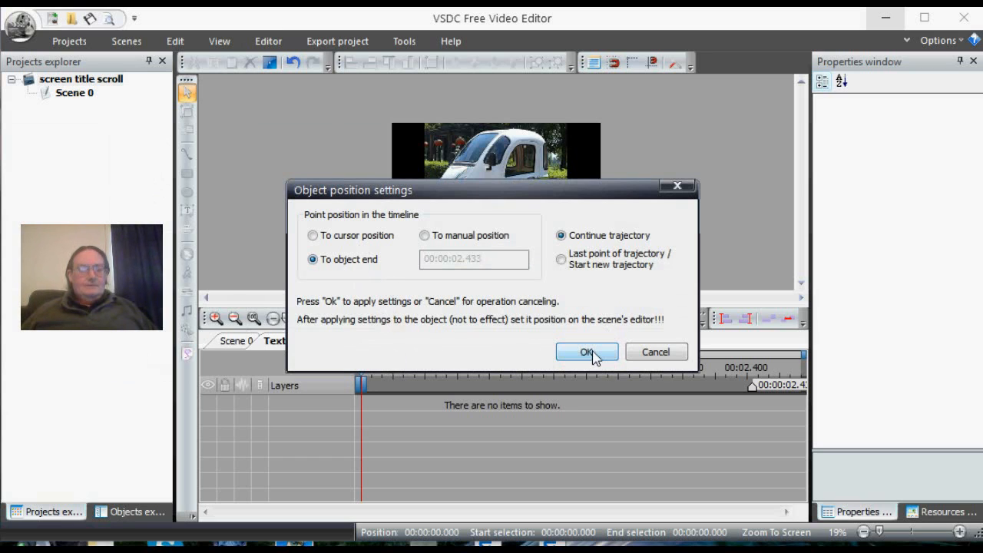
Accept the Movement1 effect's position settings inside the Welcome text timeline
click(587, 352)
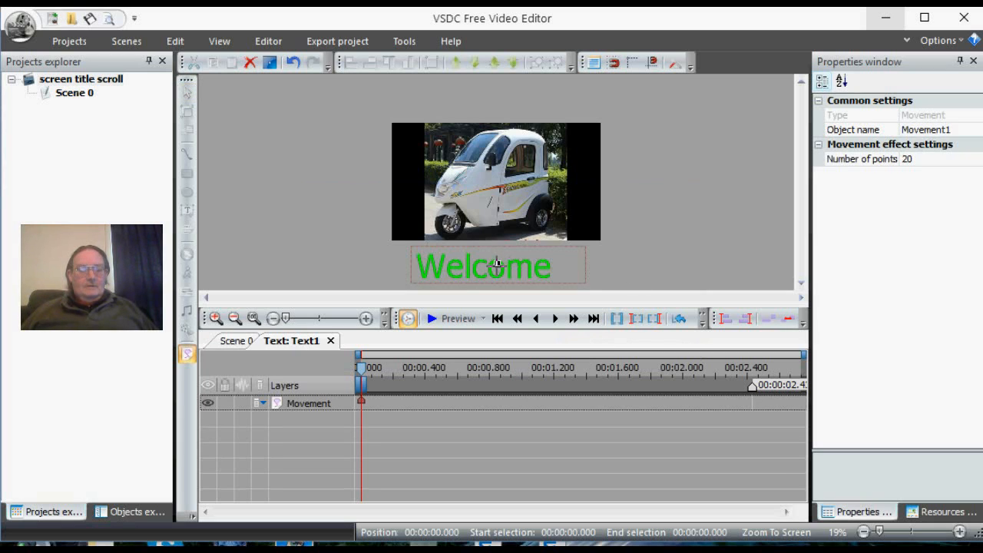
mouse_move(498, 264)
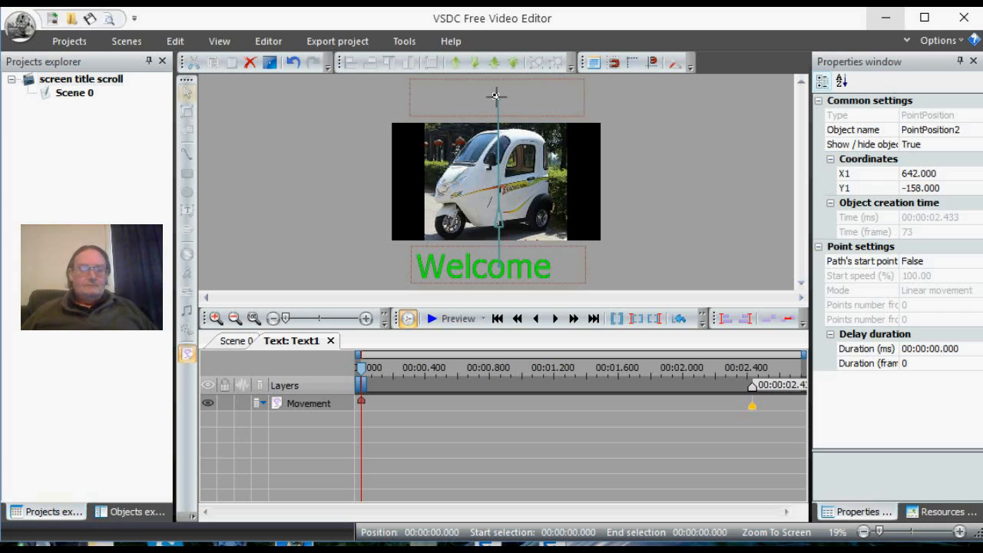
mouse_move(628, 160)
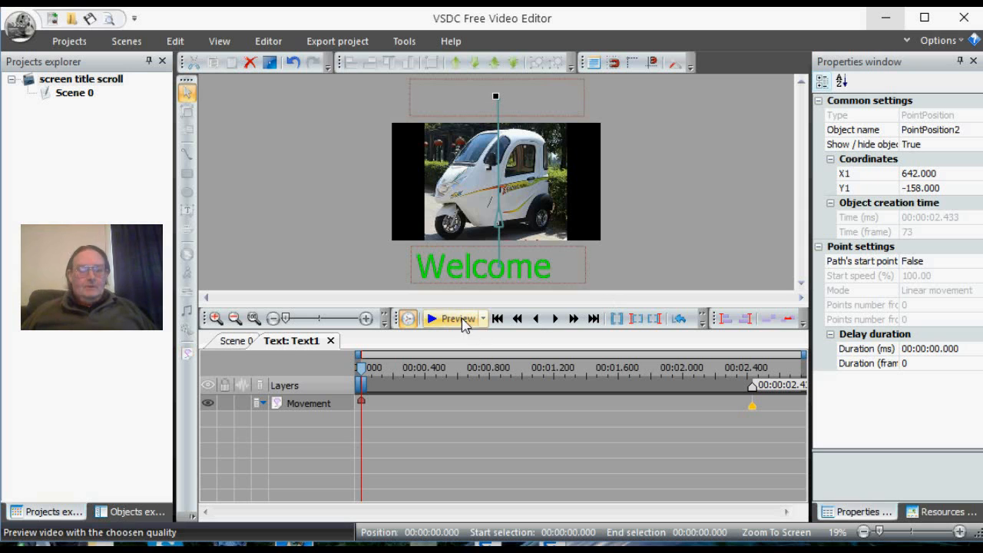
click(454, 318)
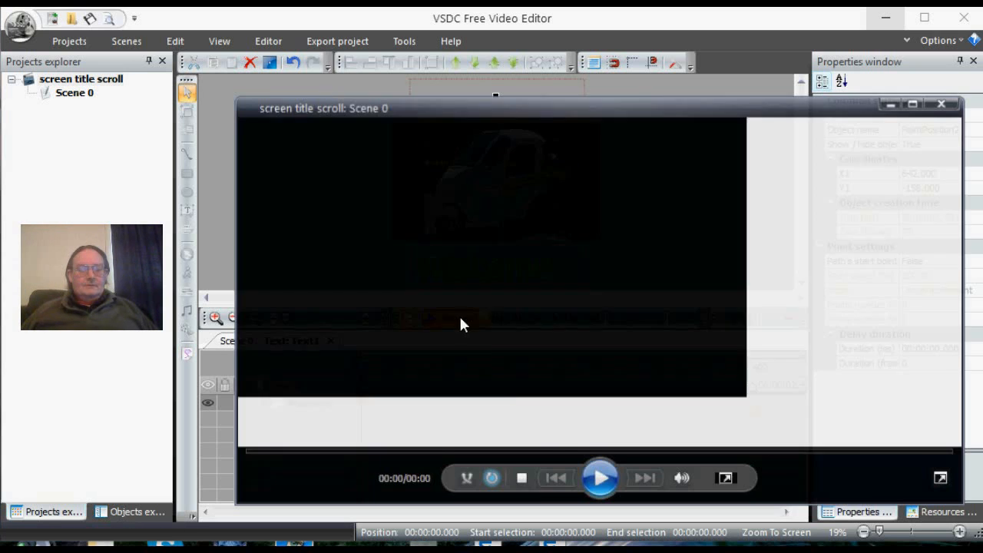
click(599, 478)
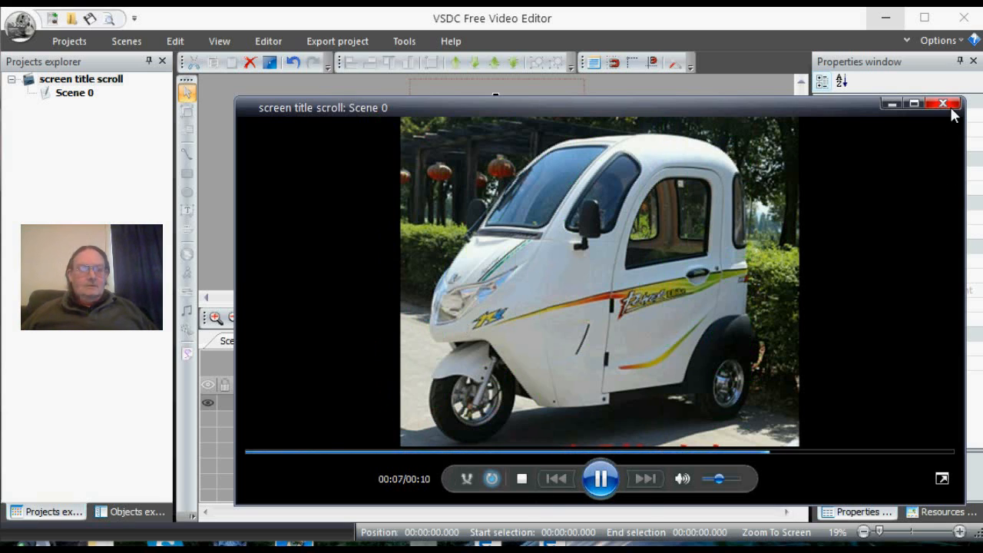
click(942, 103)
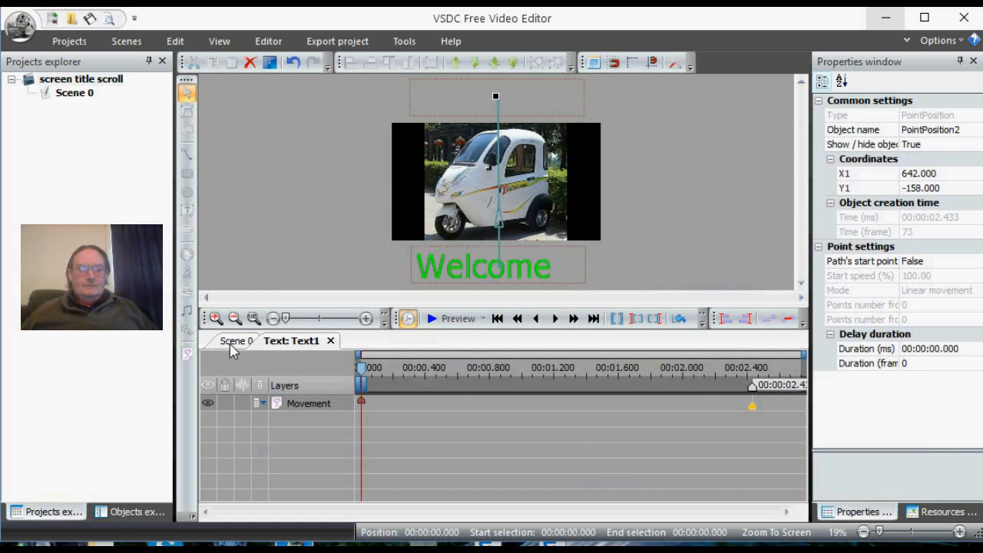
Paste copies of the Welcome text on the Scene 0 timeline, giving clips Text1 through Text4
click(237, 341)
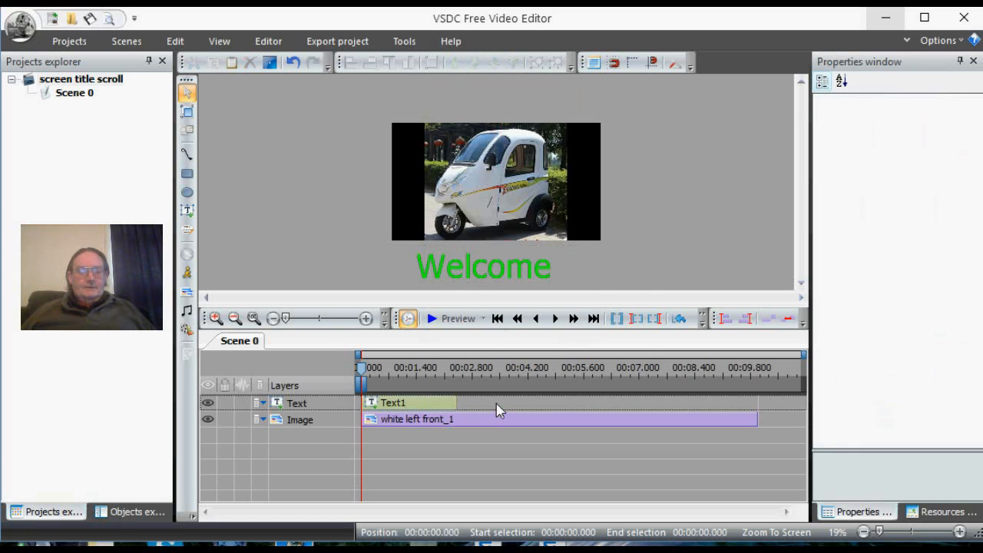
right_click(458, 265)
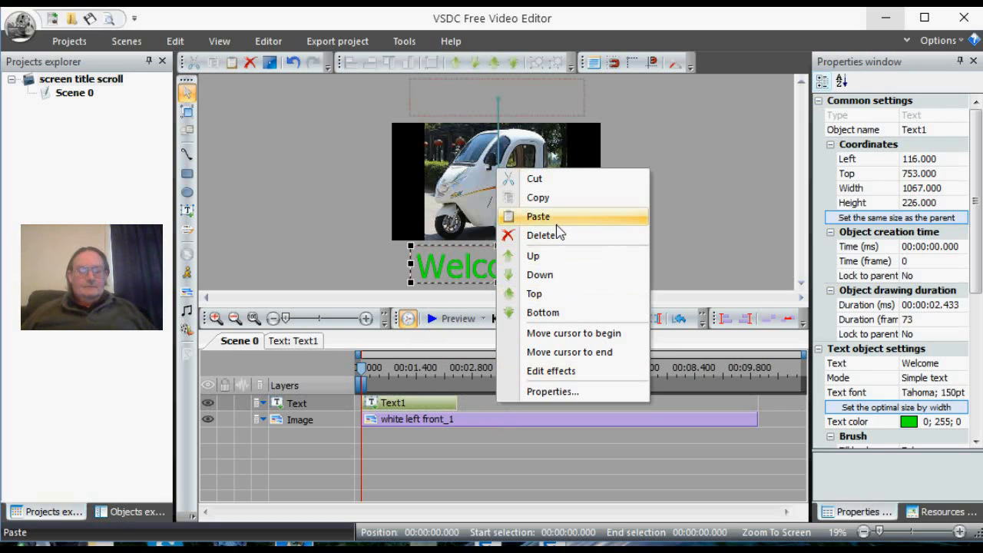
click(538, 215)
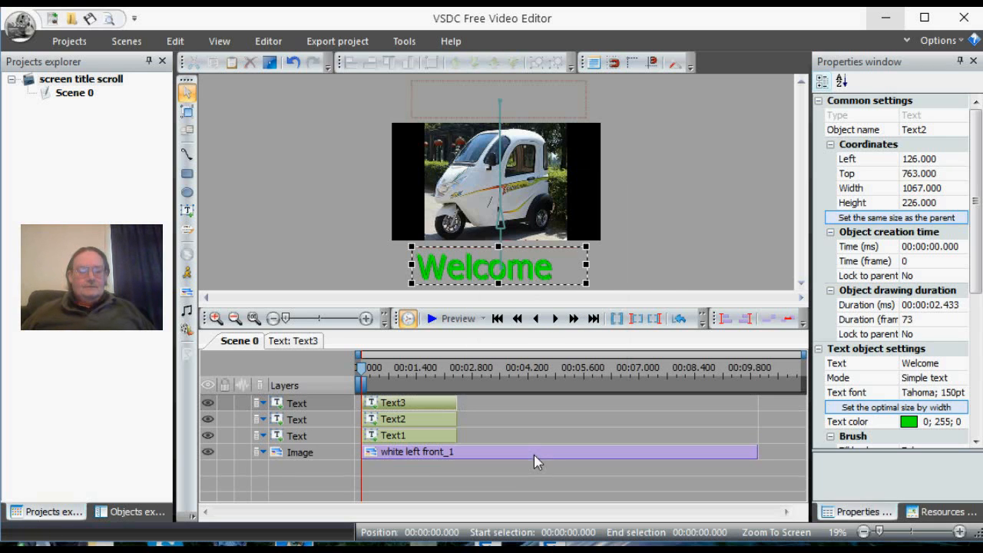
click(393, 403)
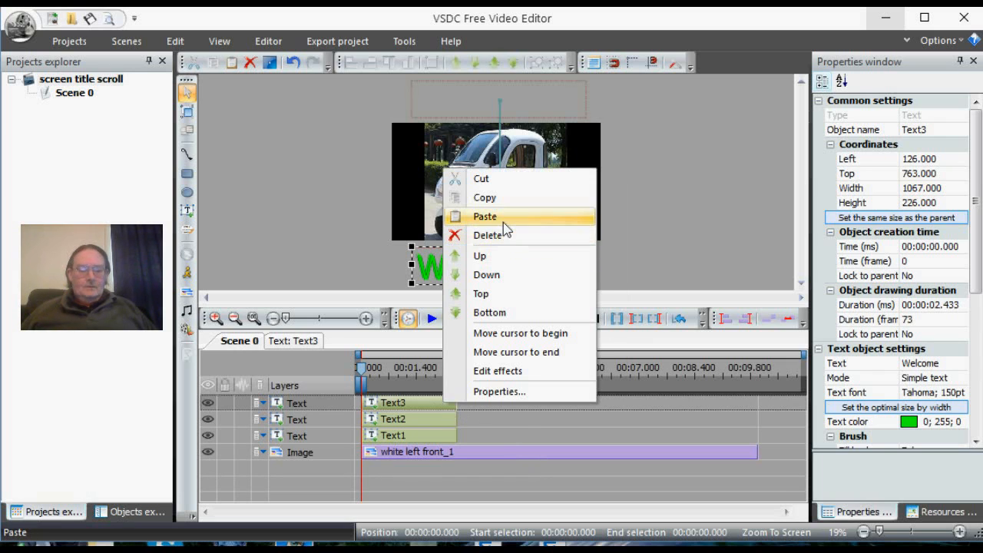
click(486, 216)
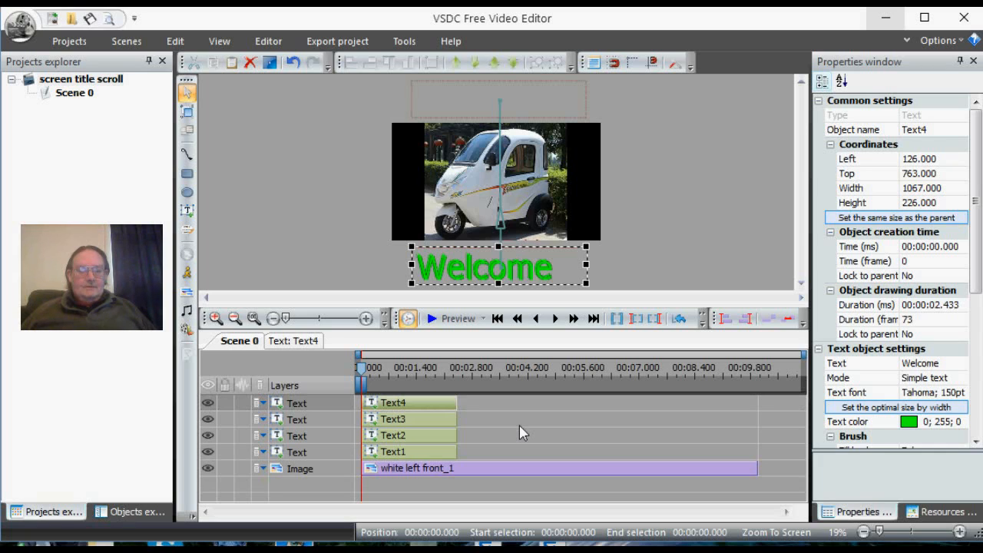
mouse_move(427, 414)
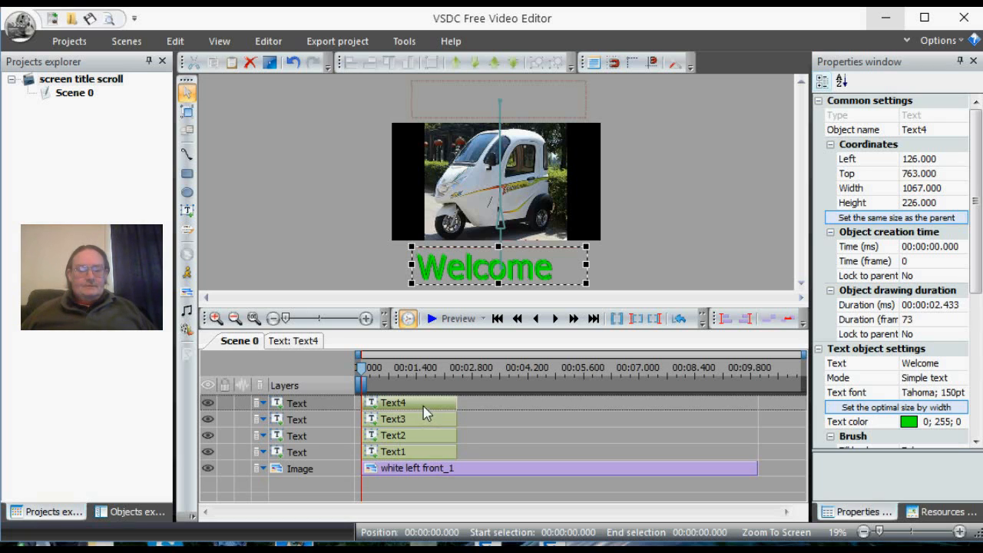
Stagger Text2, Text3 and Text4 to start near 2.3 s, 5.1 s and 7.4 s, then preview the sequence
drag(408, 403, 694, 403)
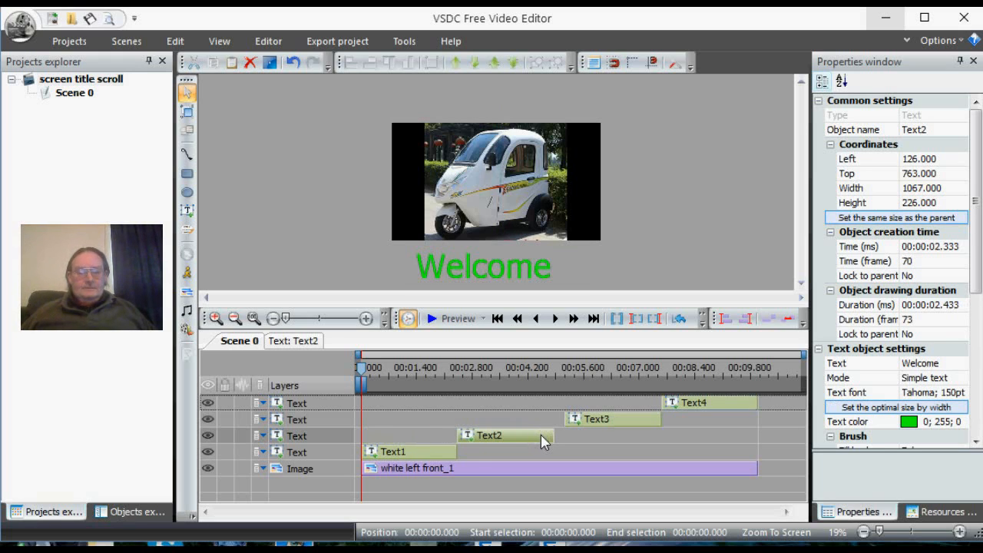
mouse_move(598, 424)
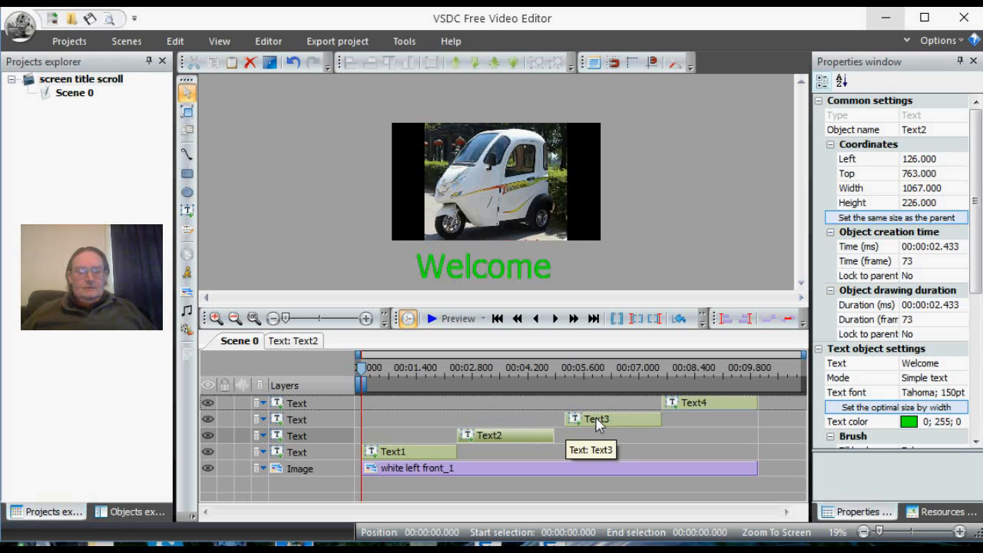
click(612, 418)
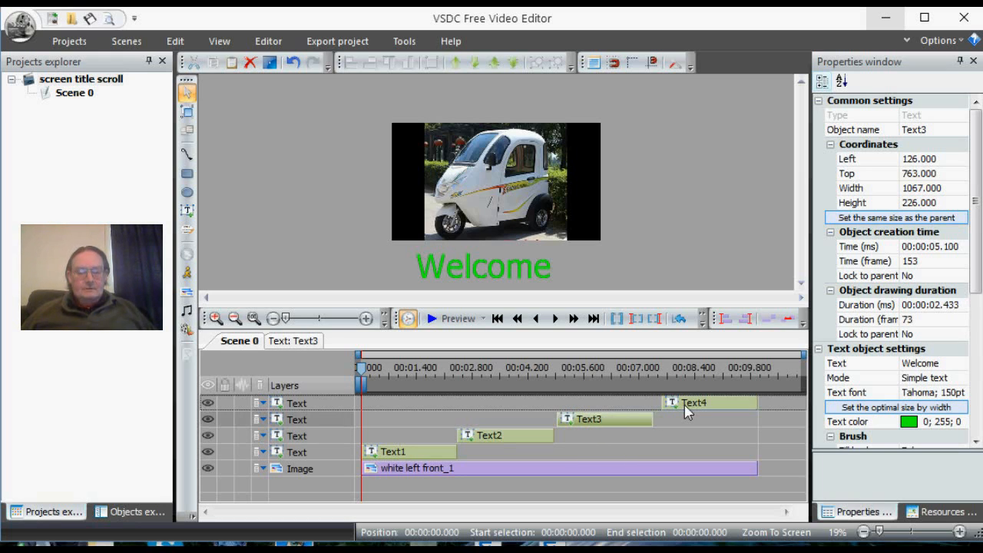
click(707, 403)
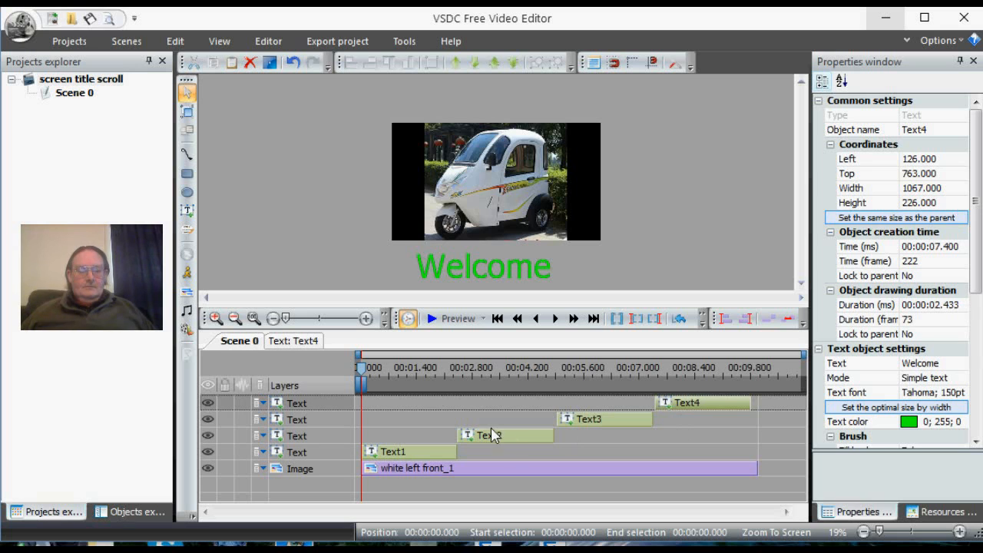
mouse_move(453, 318)
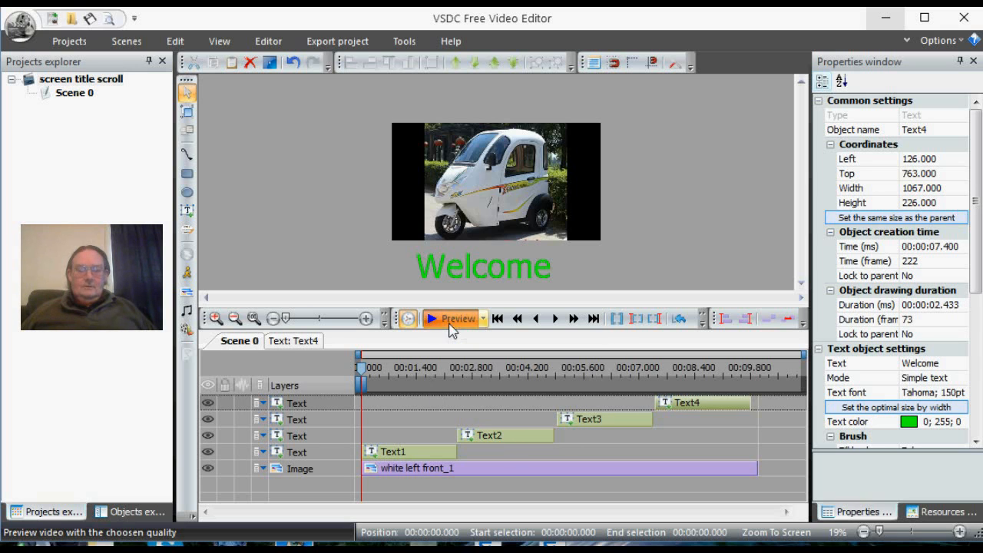
click(432, 318)
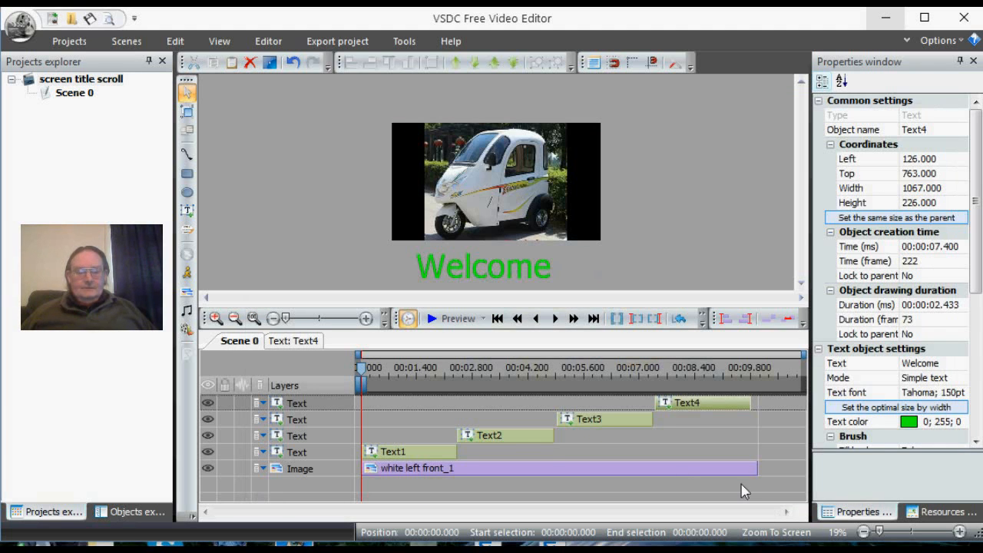
mouse_move(514, 446)
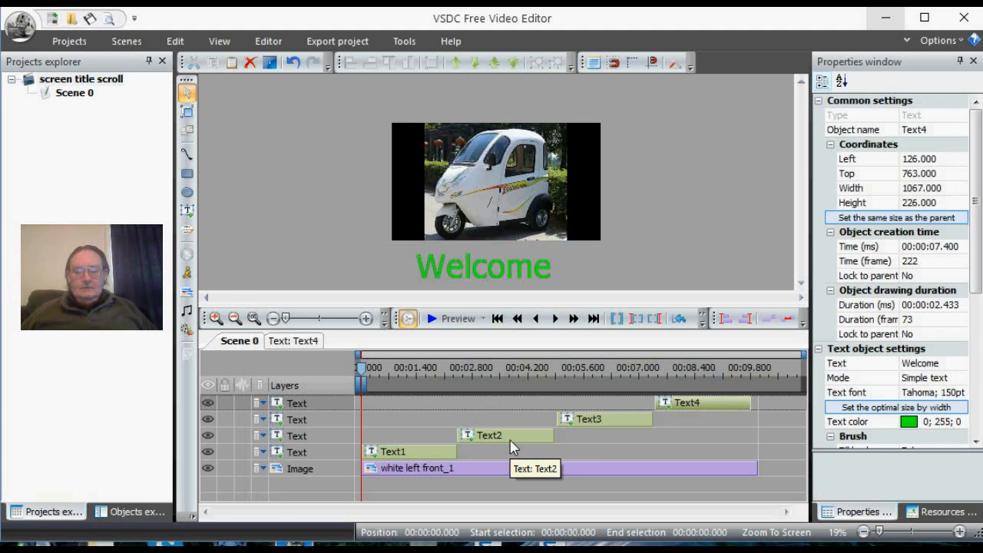
Change the second text clip's wording from Welcome to 'To'
click(489, 435)
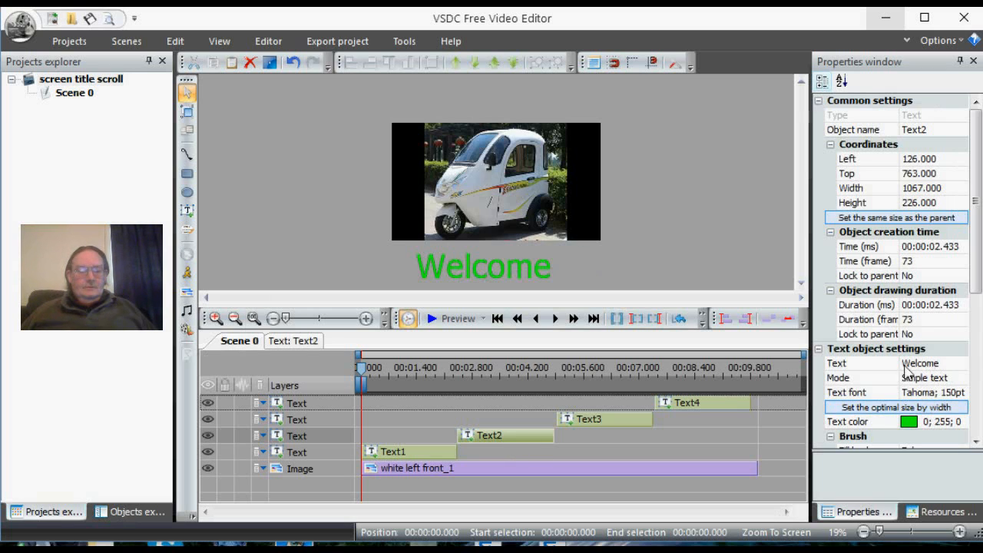
click(934, 362)
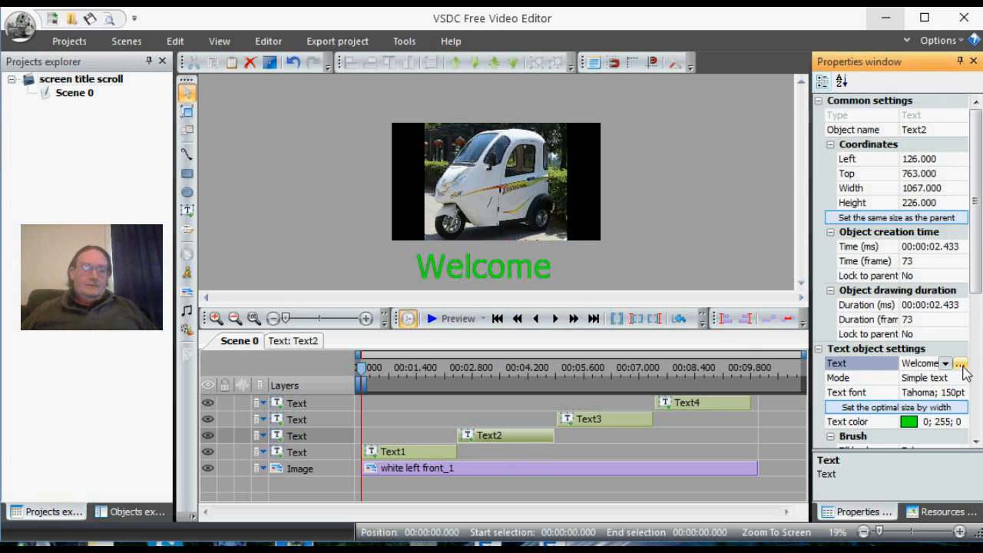
click(961, 363)
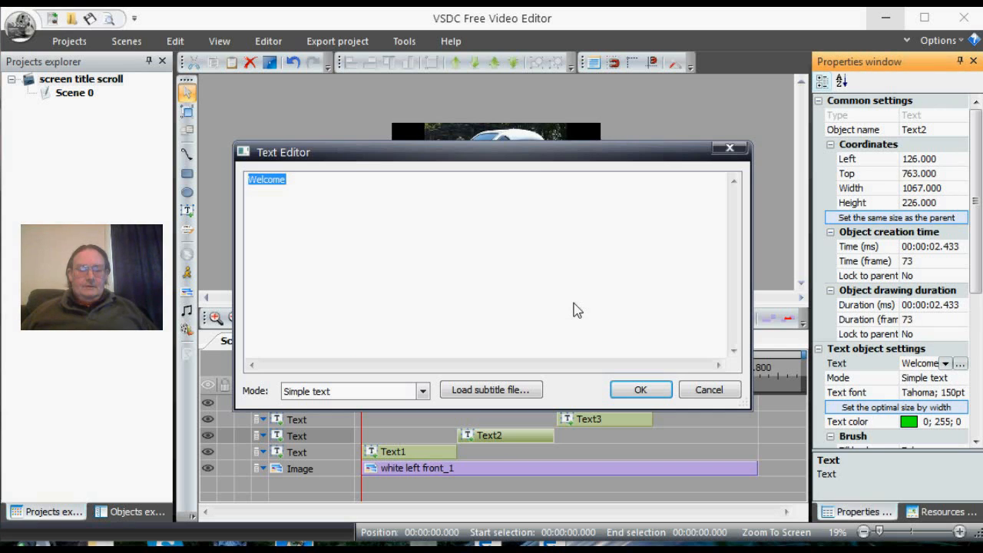
text(To)
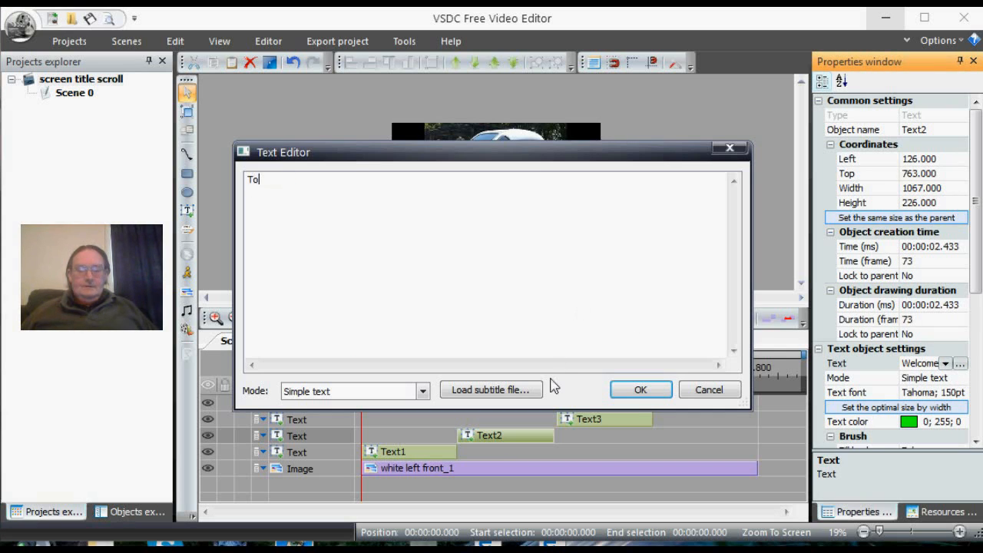
click(641, 390)
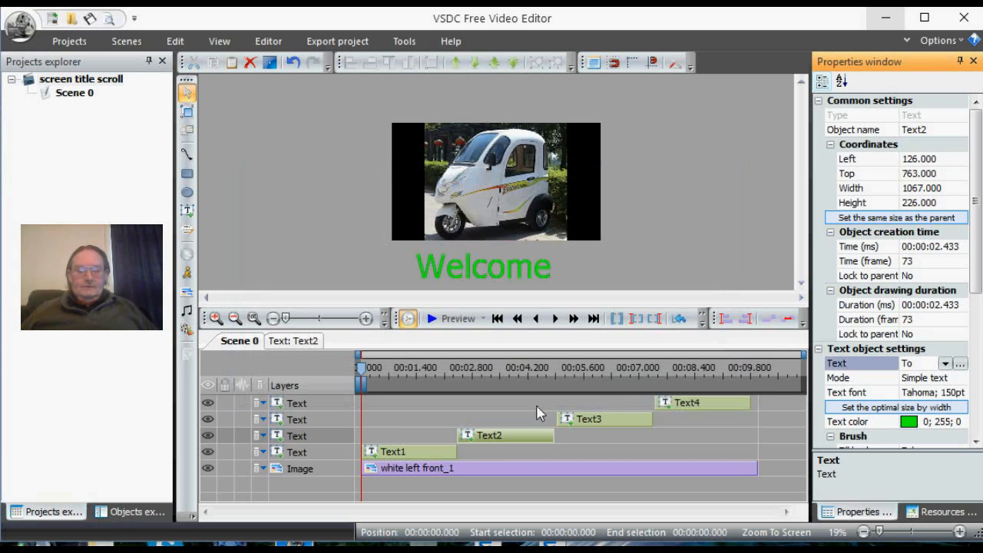
Change the third text clip's wording to 'NV'
click(588, 418)
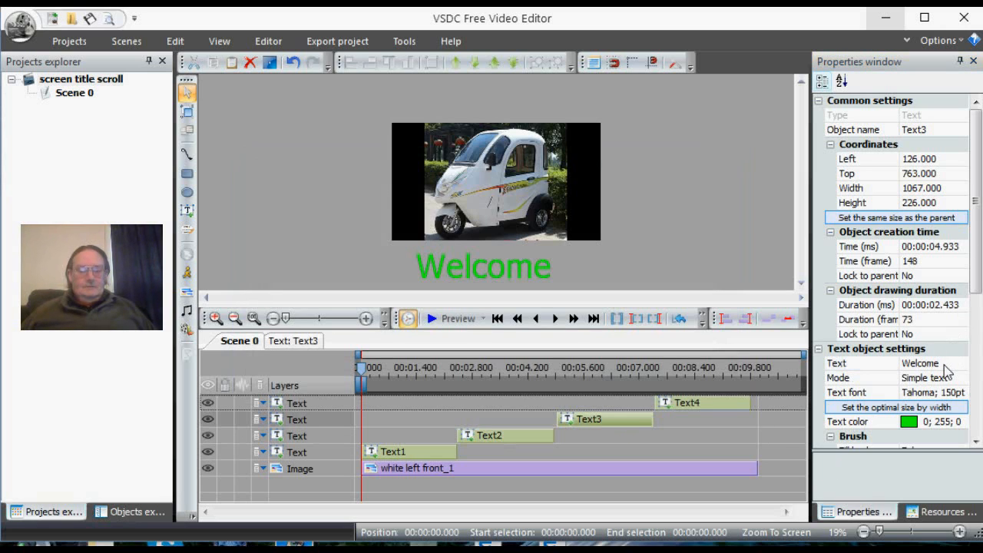
click(961, 363)
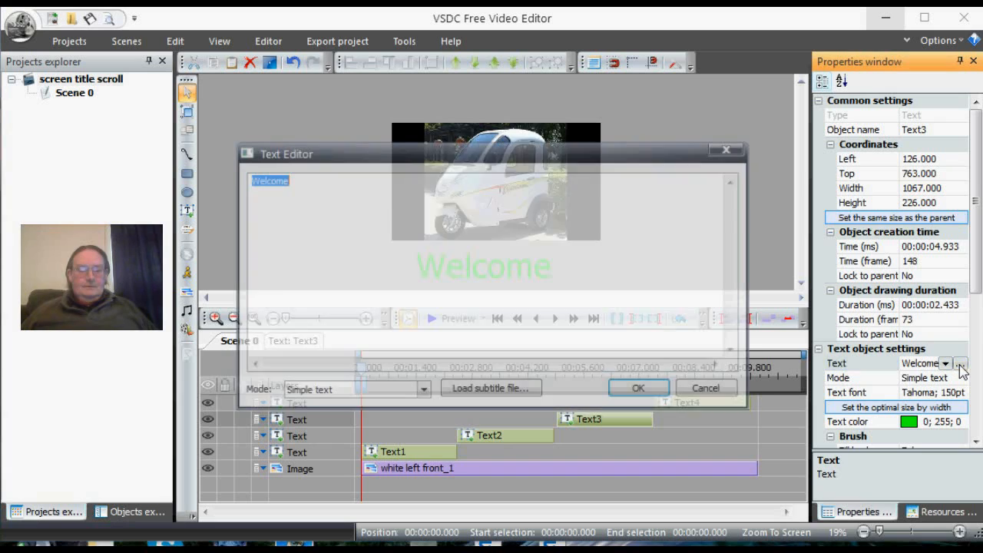
text(N)
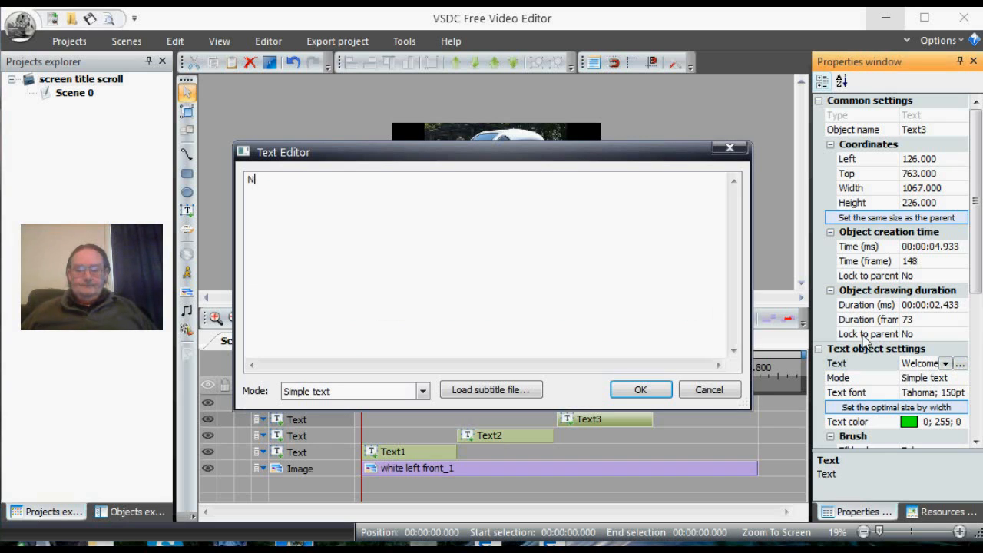
text(V)
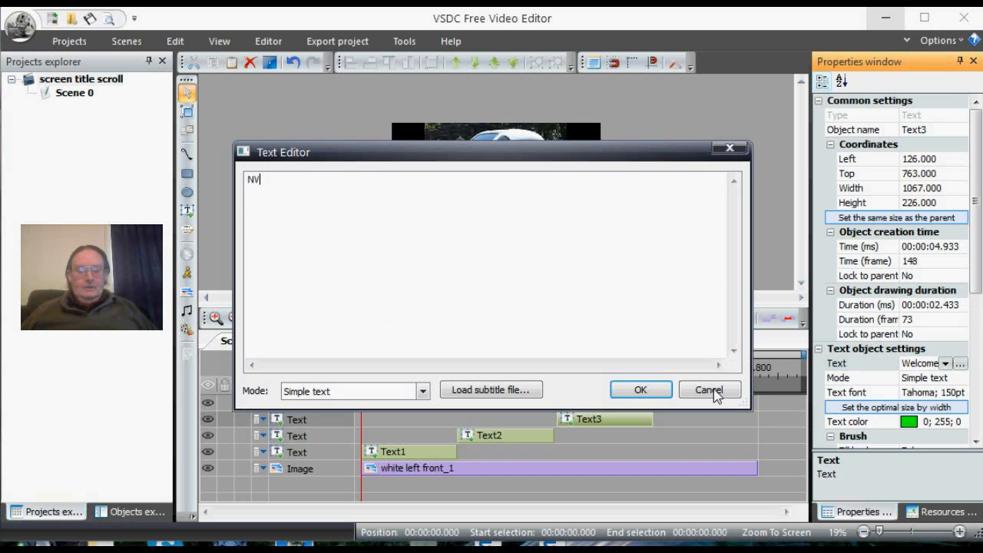
click(709, 390)
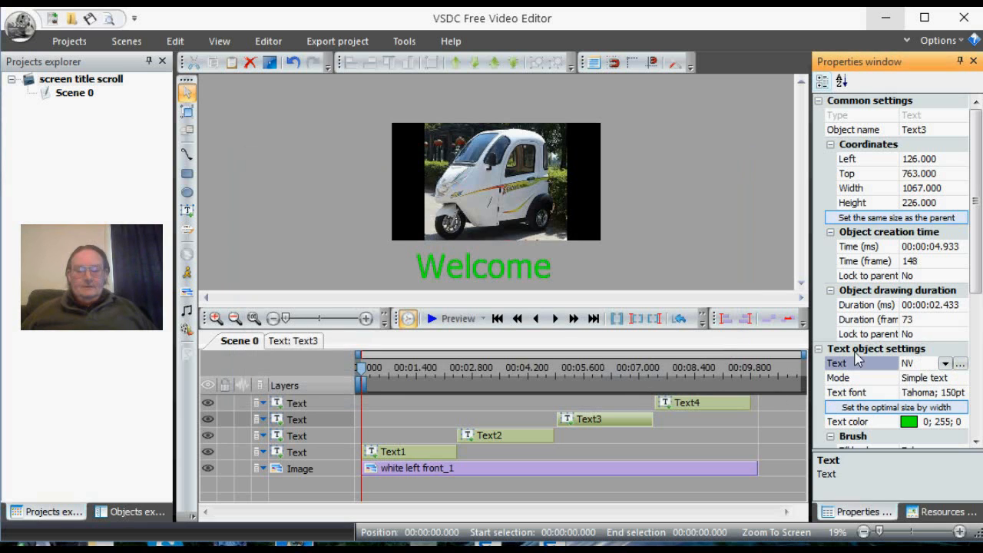
mouse_move(699, 414)
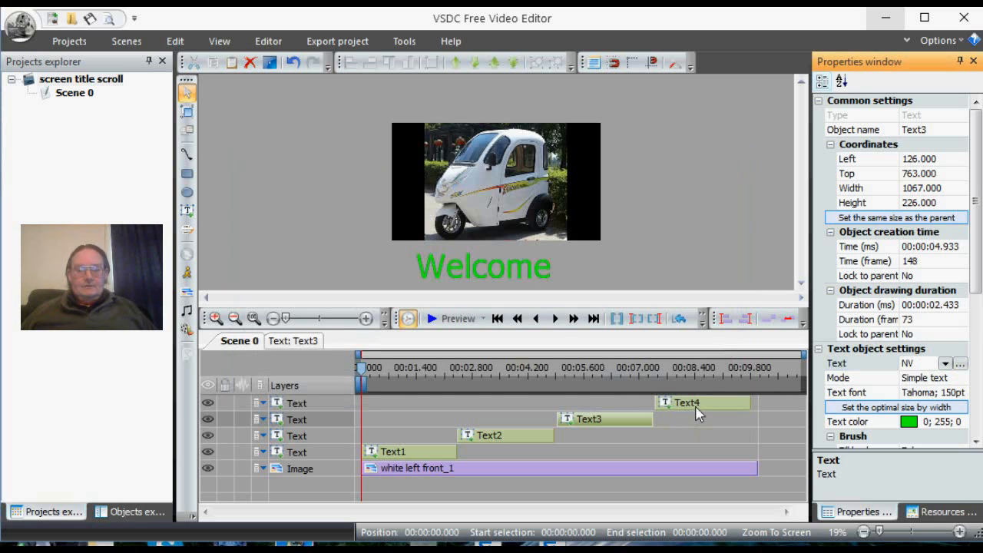
Change the fourth text clip's wording to 'Mobility'
click(701, 403)
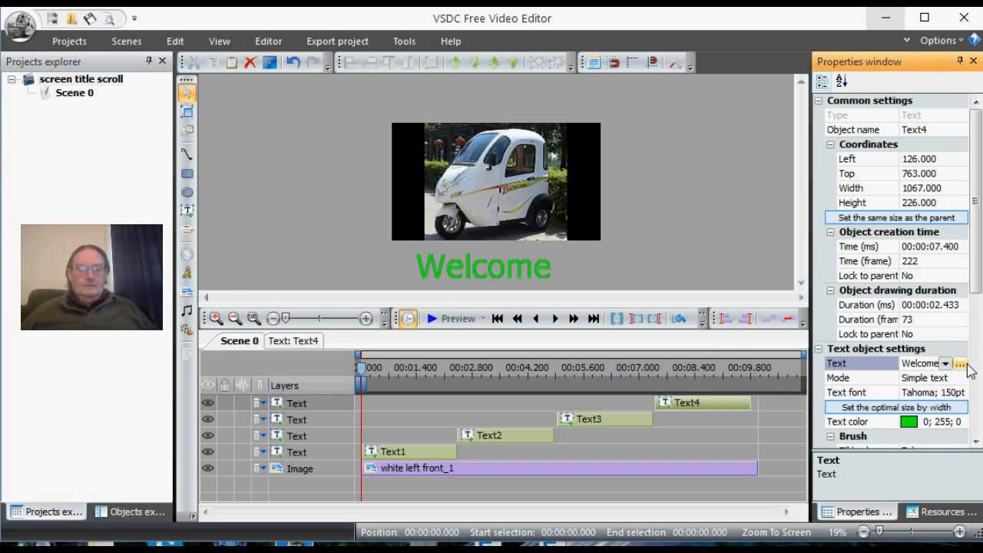
click(960, 362)
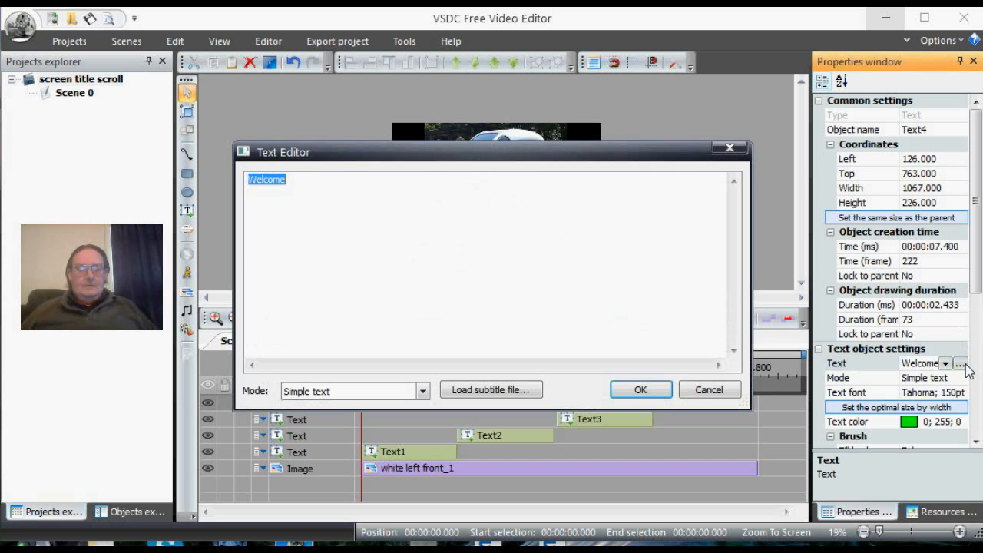
text(Mobi)
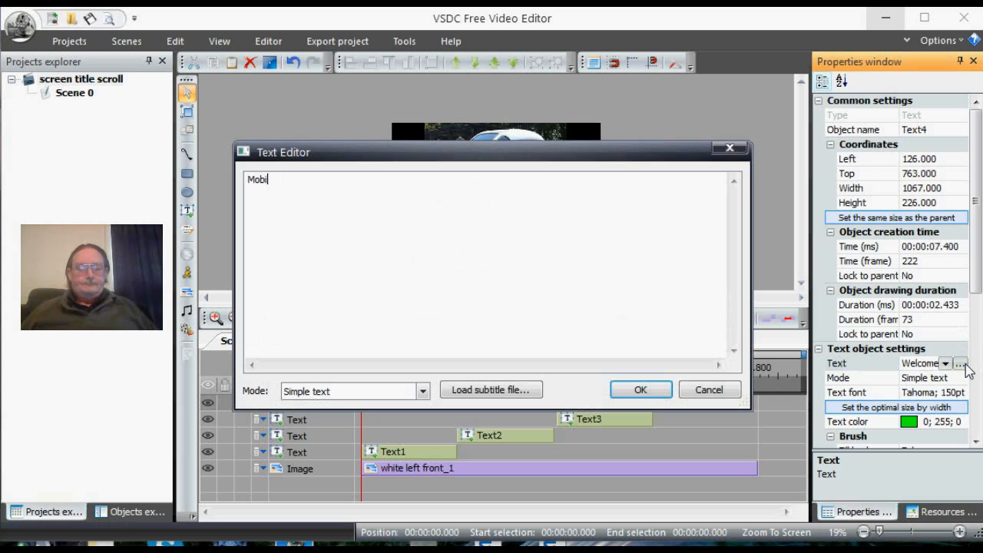
text(lity)
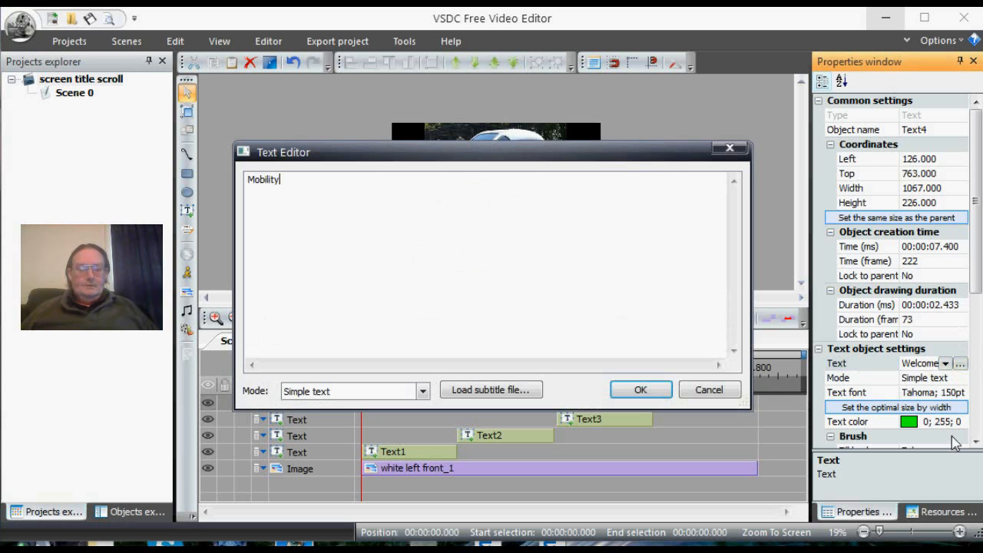
click(639, 391)
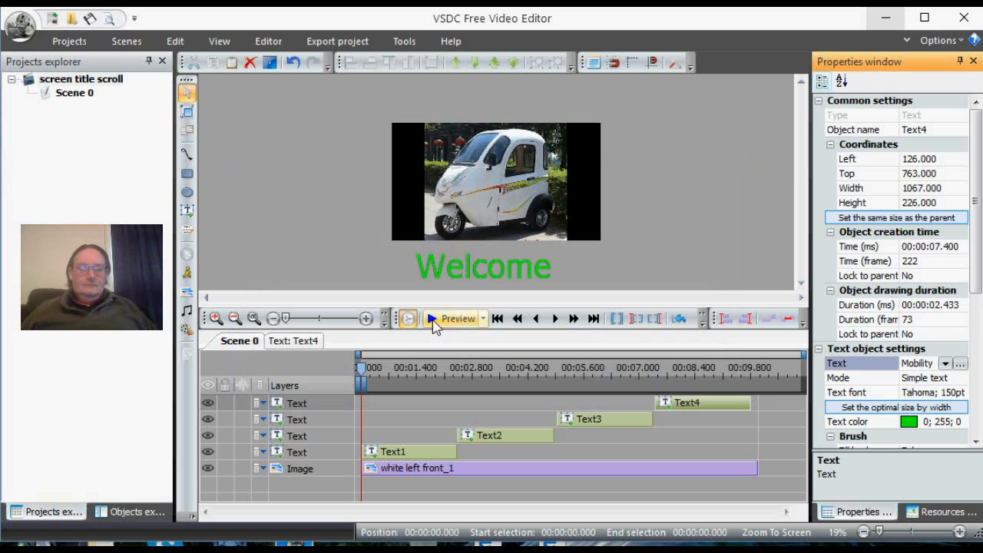
mouse_move(433, 322)
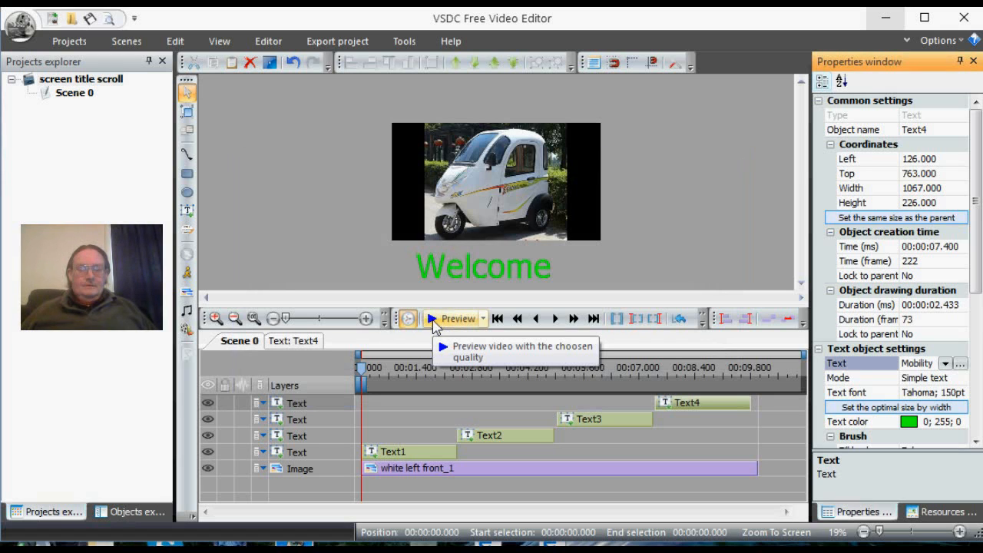
click(430, 319)
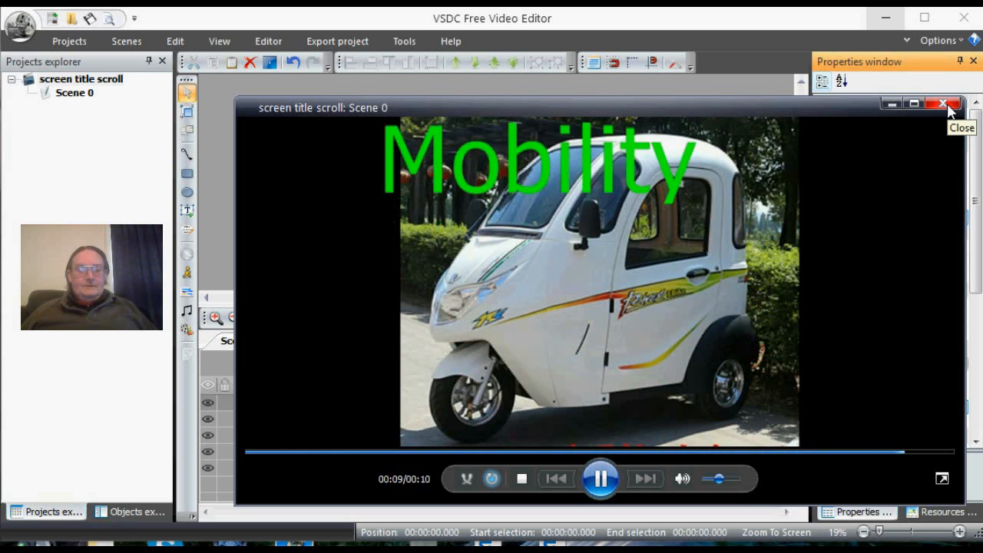
click(943, 104)
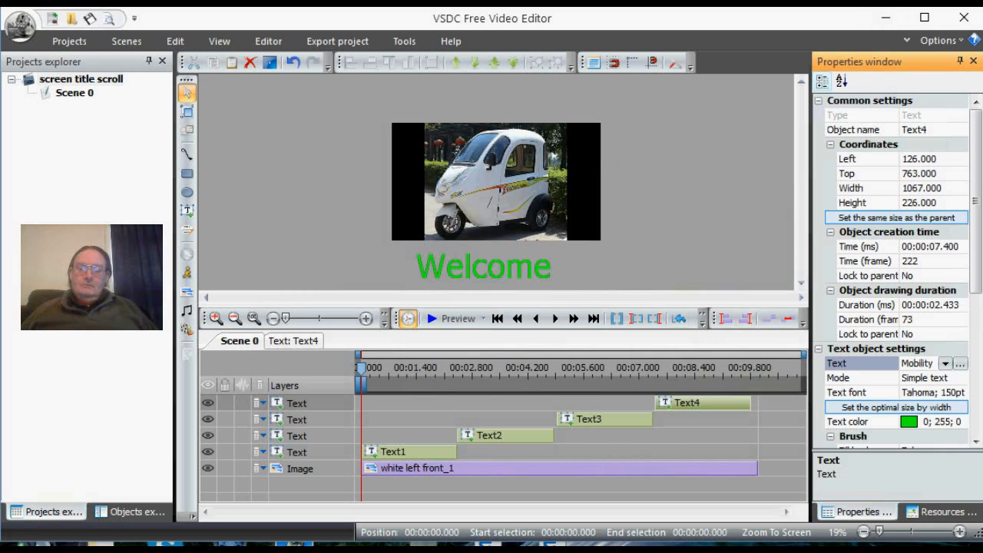
mouse_move(286, 149)
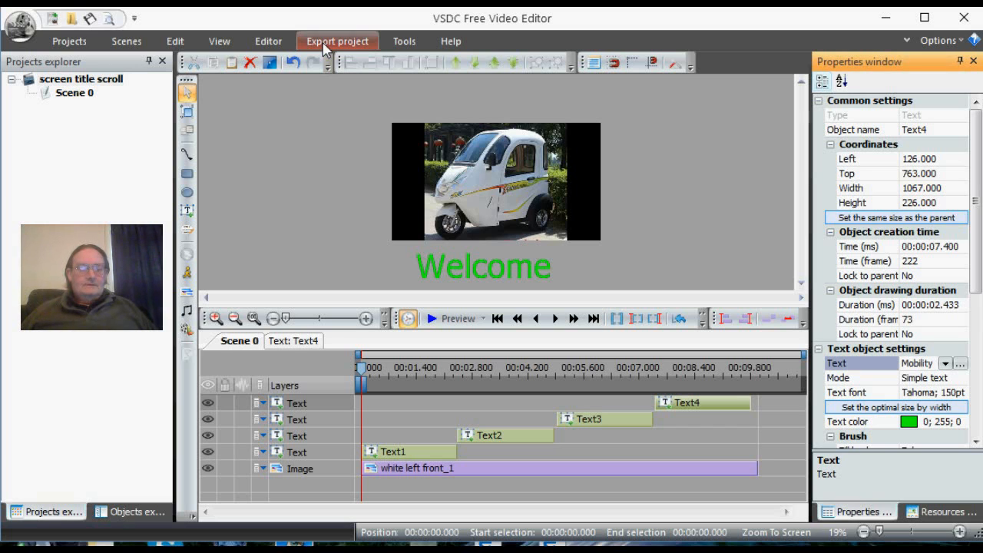
Set the export output file to screen title scroll.avi in Desktop\car\XET-K9
click(339, 40)
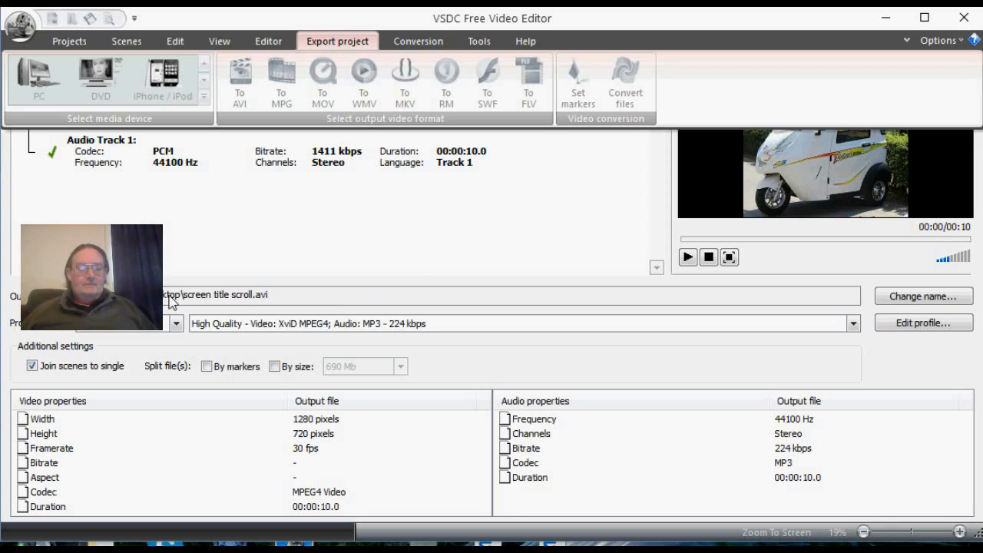
mouse_move(923, 295)
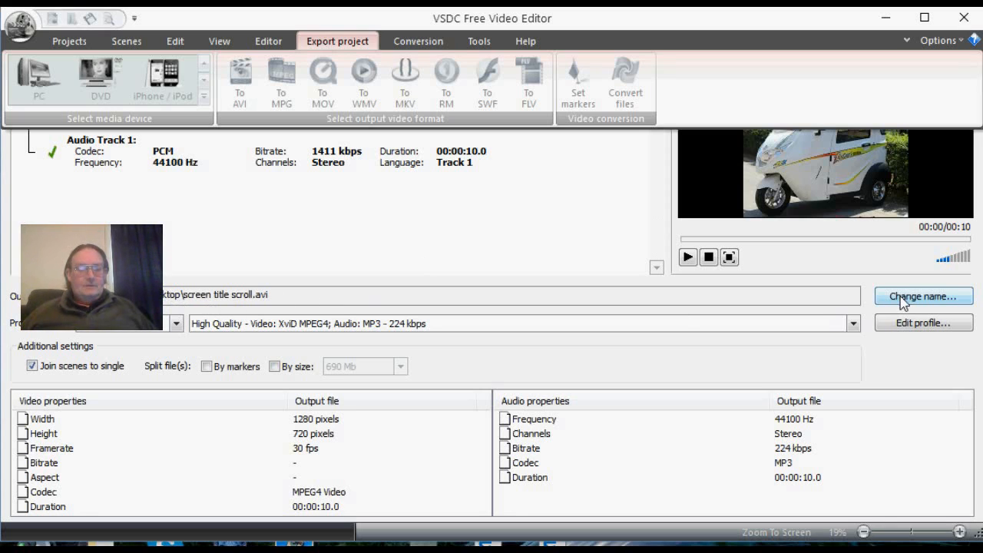
click(922, 295)
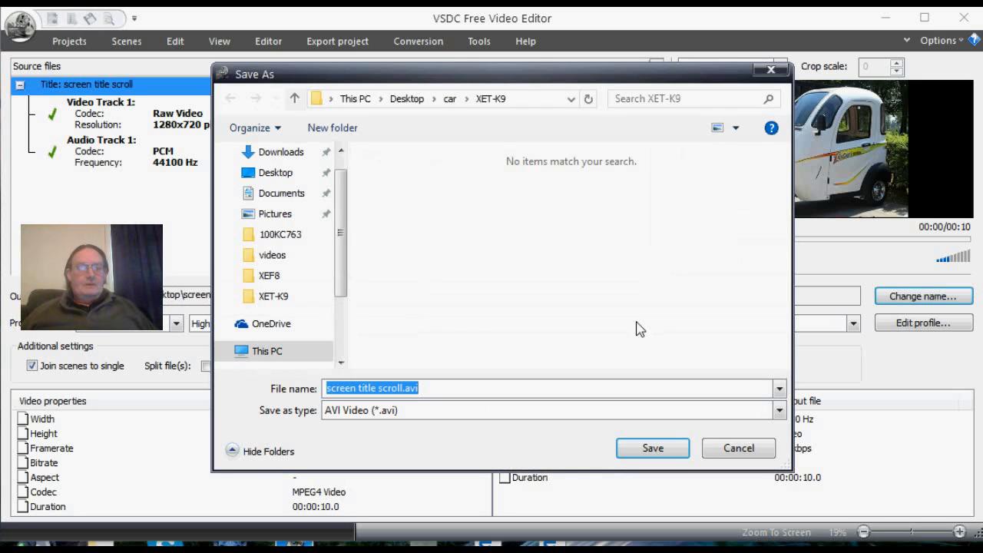
mouse_move(653, 449)
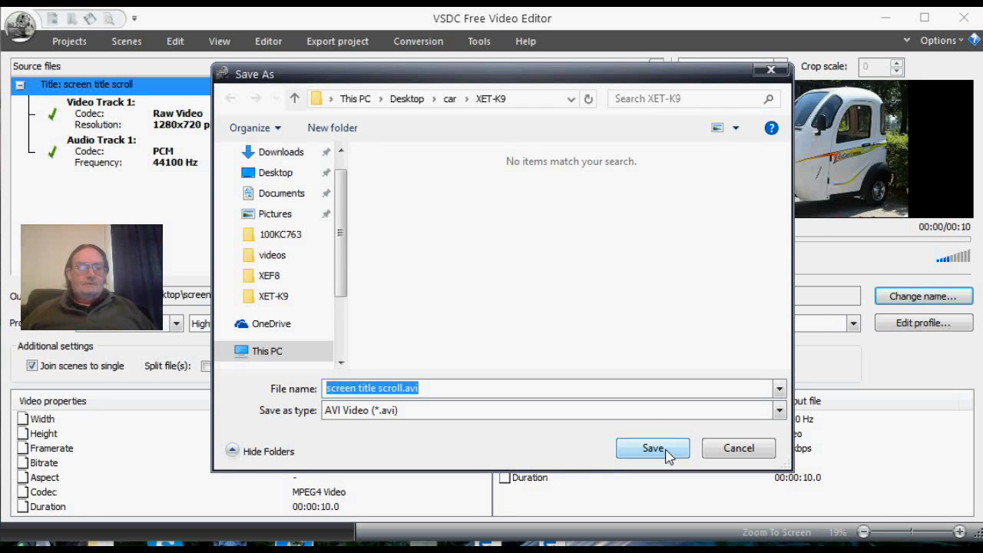
click(651, 449)
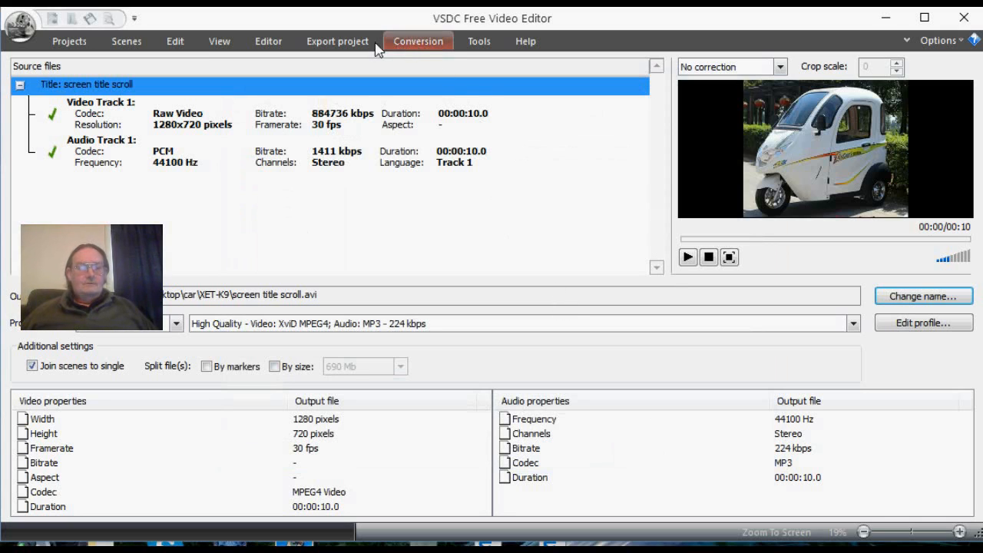
Convert the project to the AVI file and acknowledge the completion message
click(337, 40)
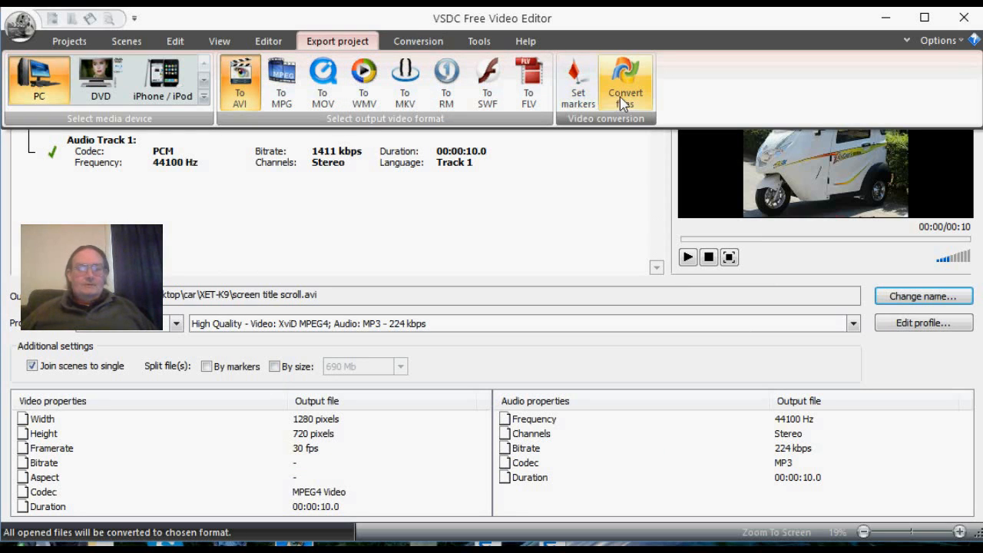
click(624, 80)
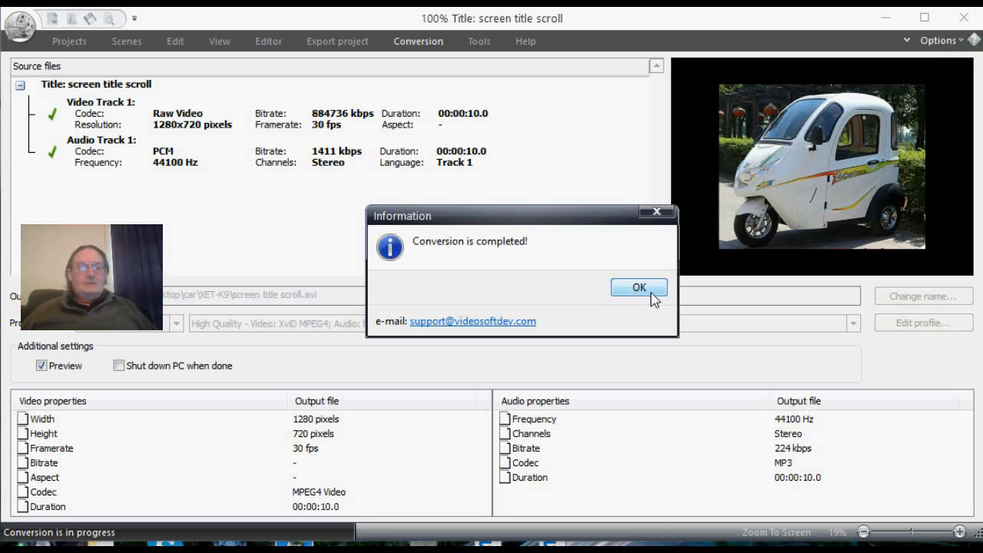
click(639, 287)
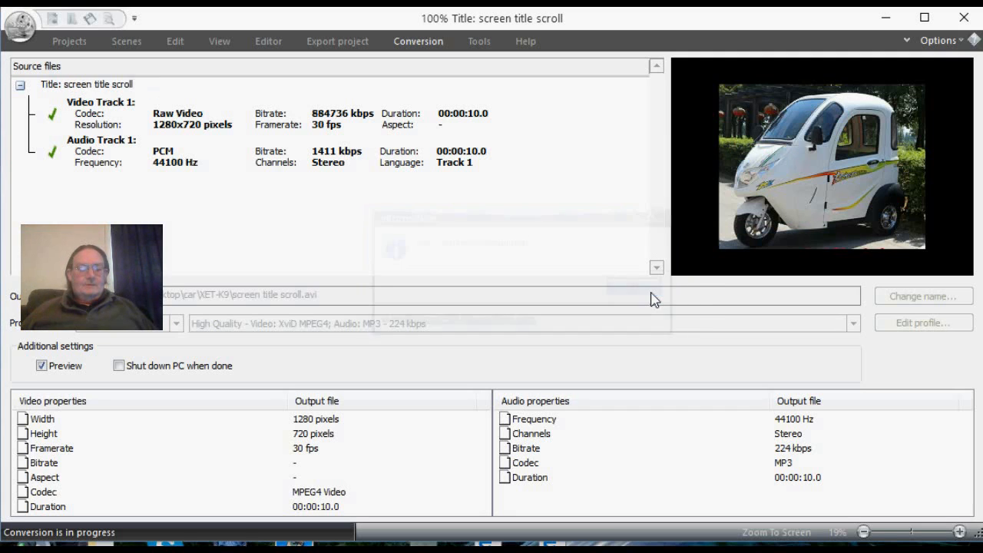